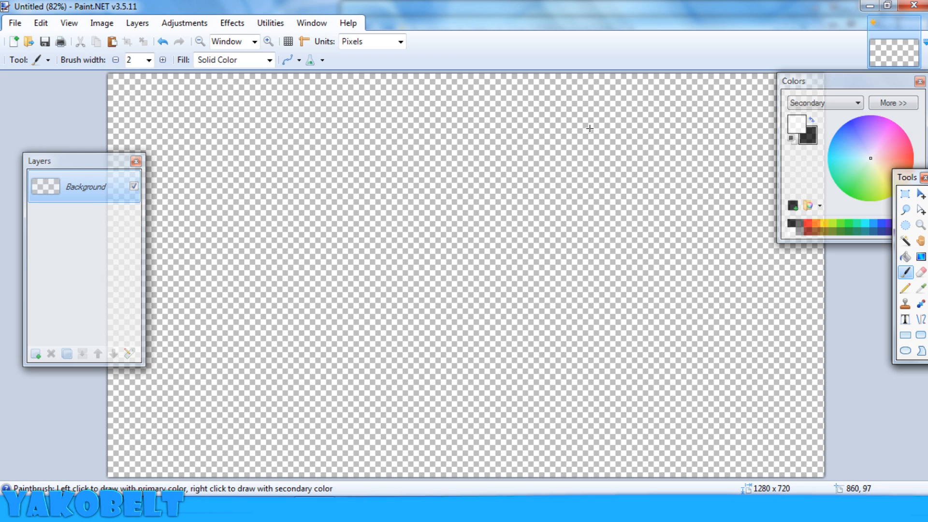
Step: Add a new layer to hold the second photo
click(35, 354)
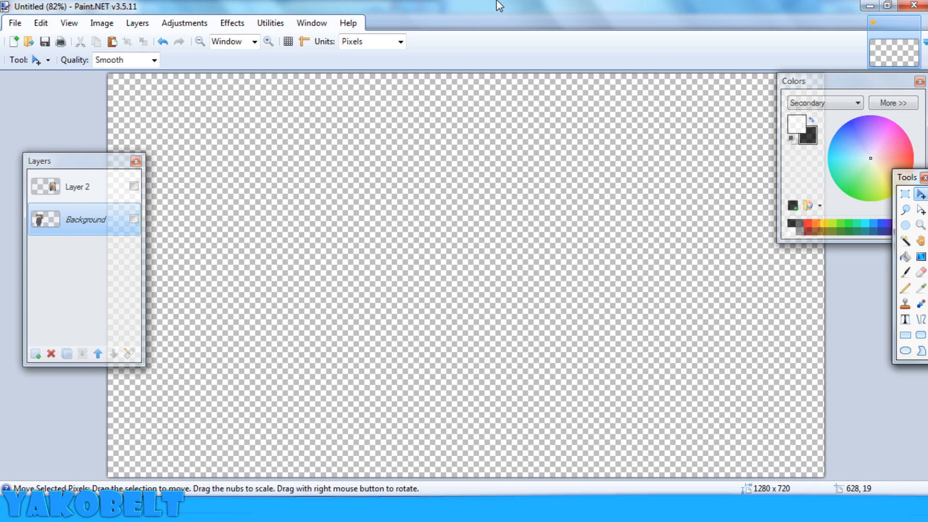
mouse_move(898, 255)
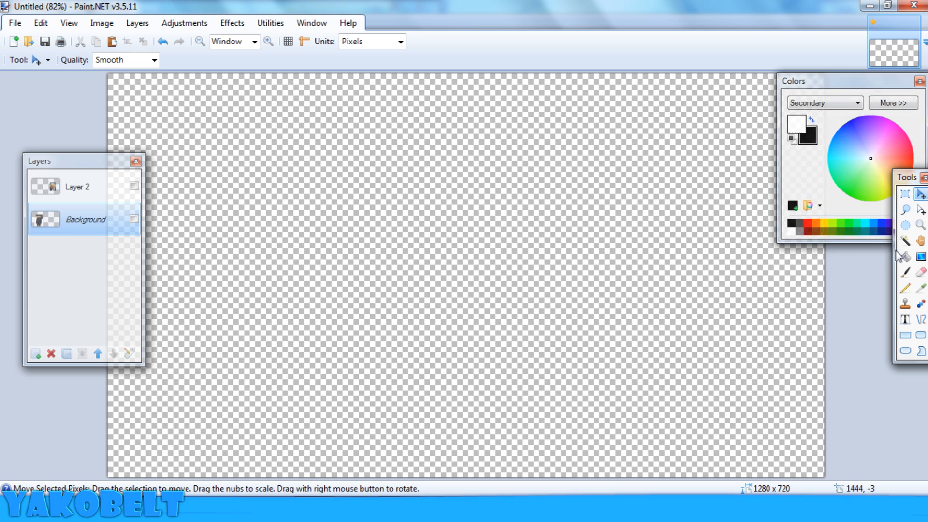
mouse_move(207, 232)
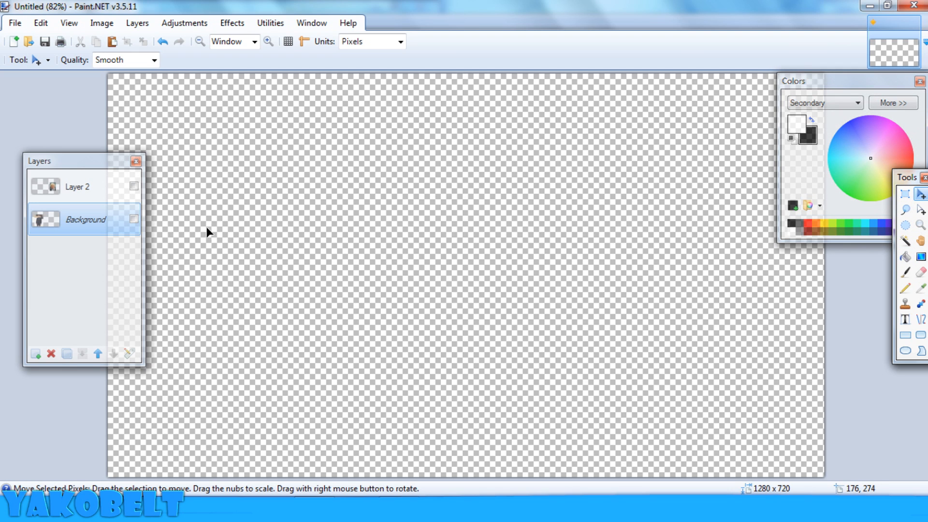
mouse_move(197, 232)
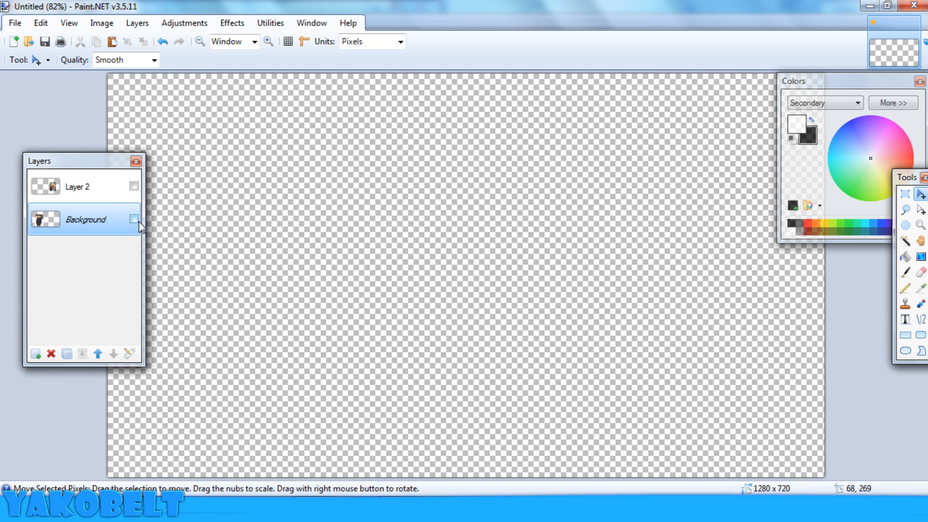
Step: Make the Background layer visible again
click(133, 220)
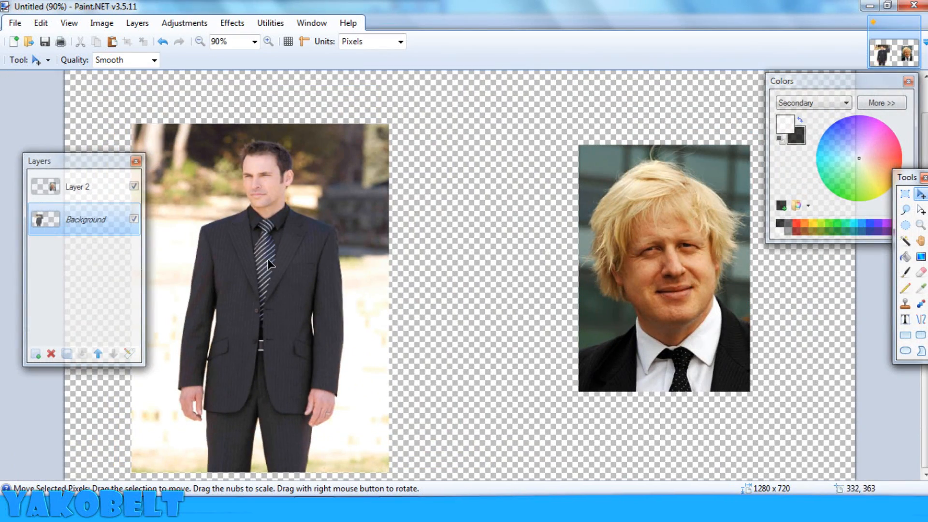
mouse_move(278, 226)
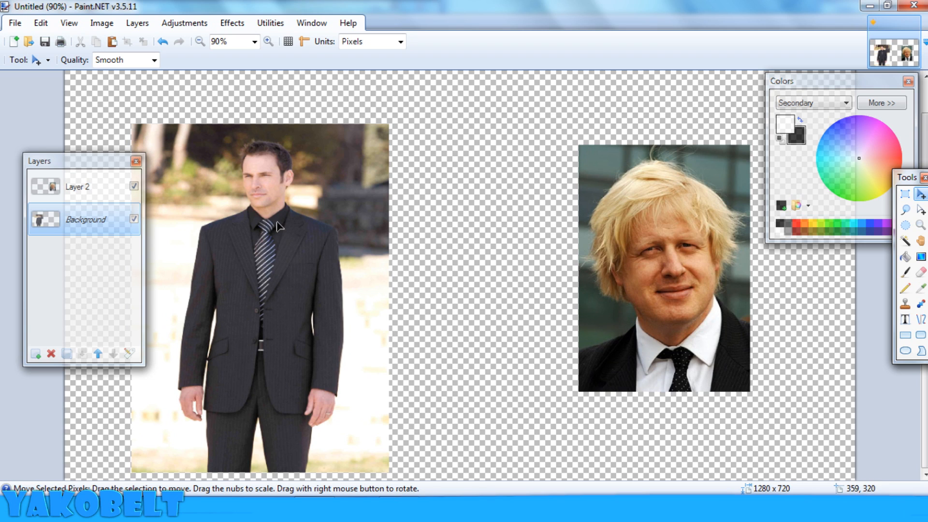
mouse_move(220, 313)
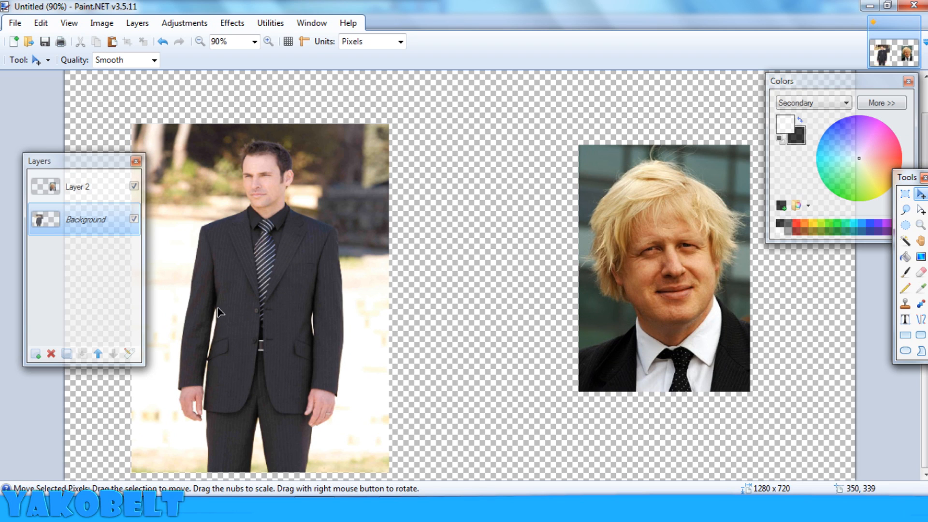
mouse_move(186, 268)
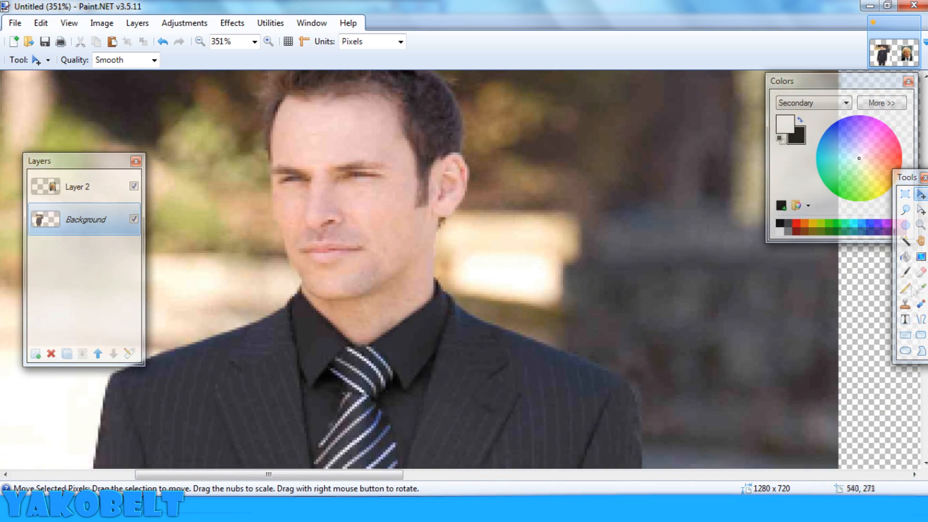
Step: Select the pale backdrop beside the jacket with a lowered Magic Wand tolerance
click(904, 212)
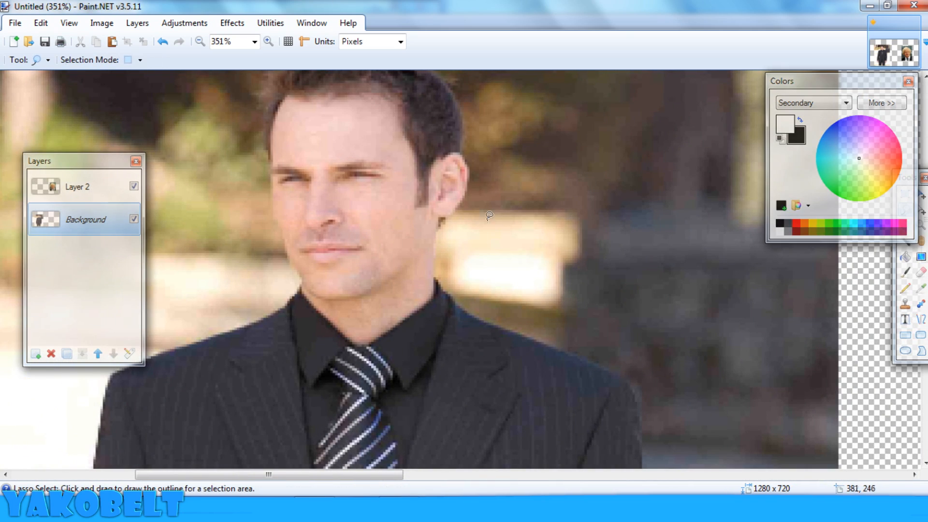
mouse_move(757, 164)
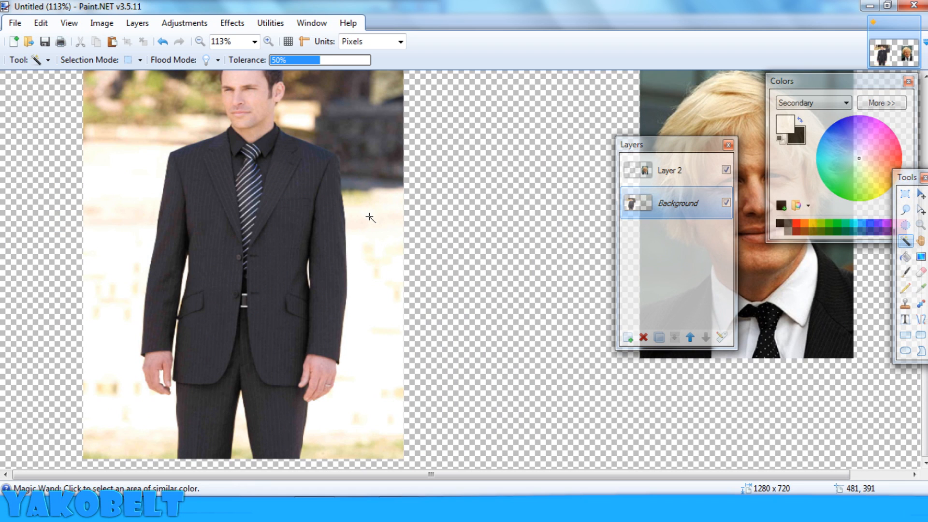
mouse_move(126, 225)
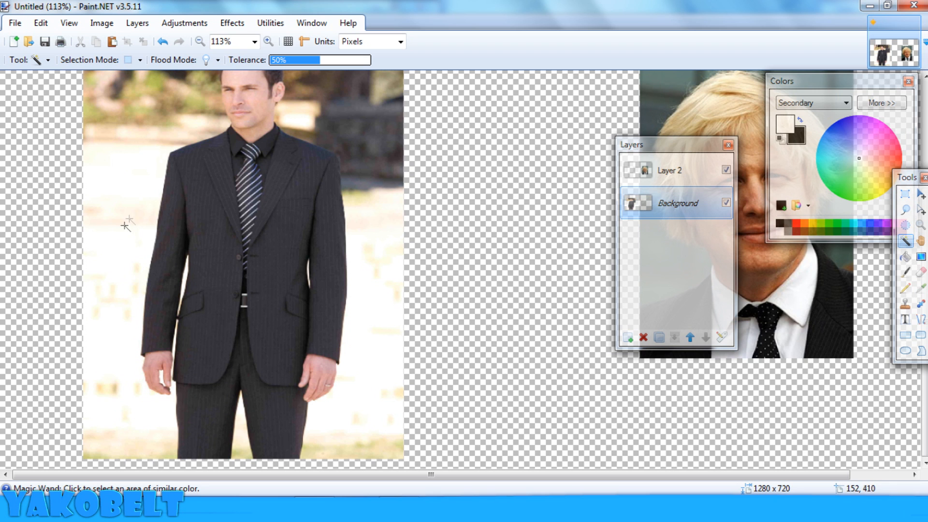
mouse_move(83, 272)
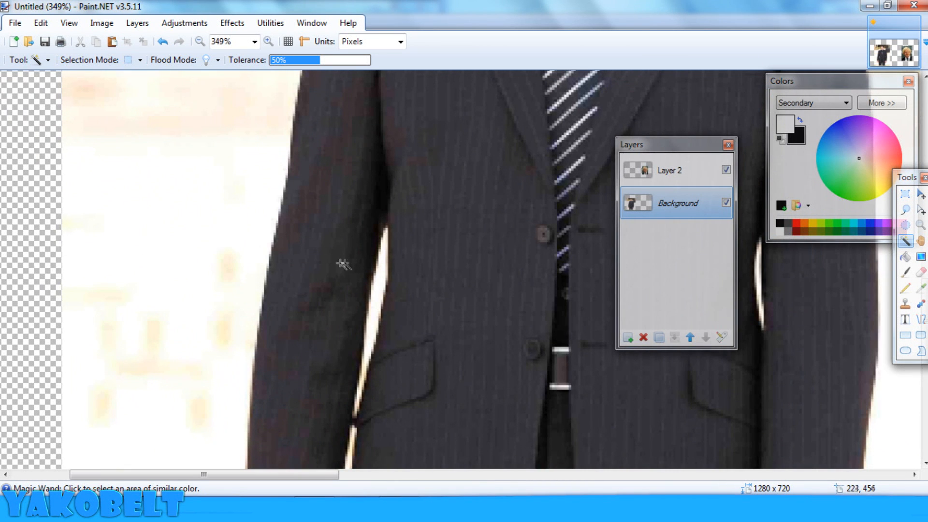
mouse_move(267, 254)
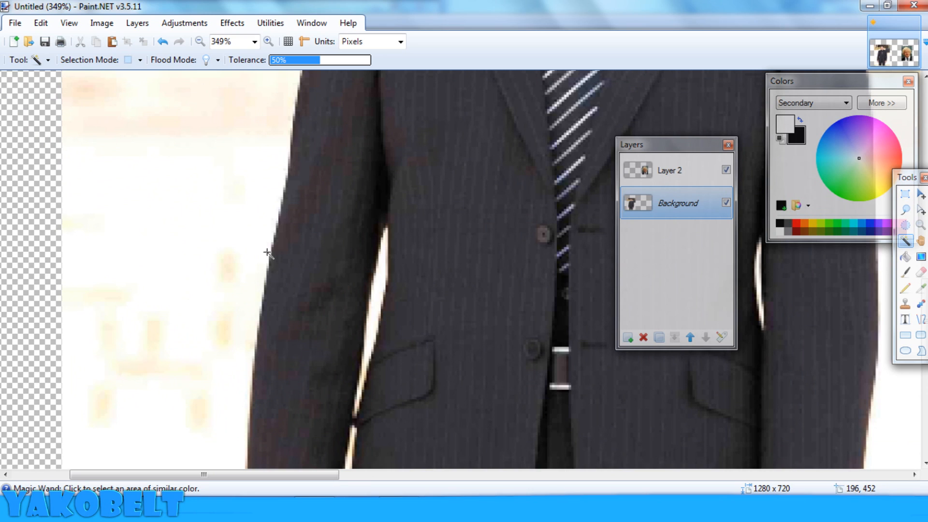
mouse_move(247, 243)
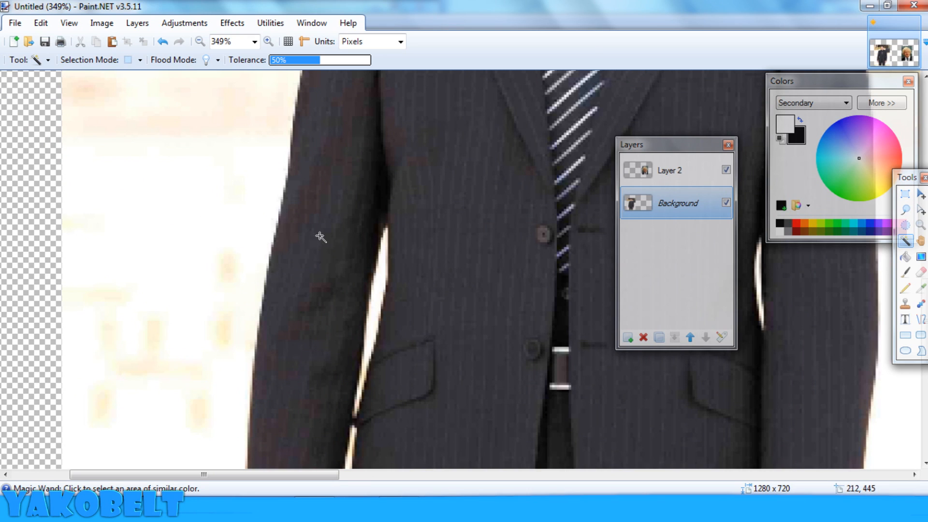
mouse_move(230, 230)
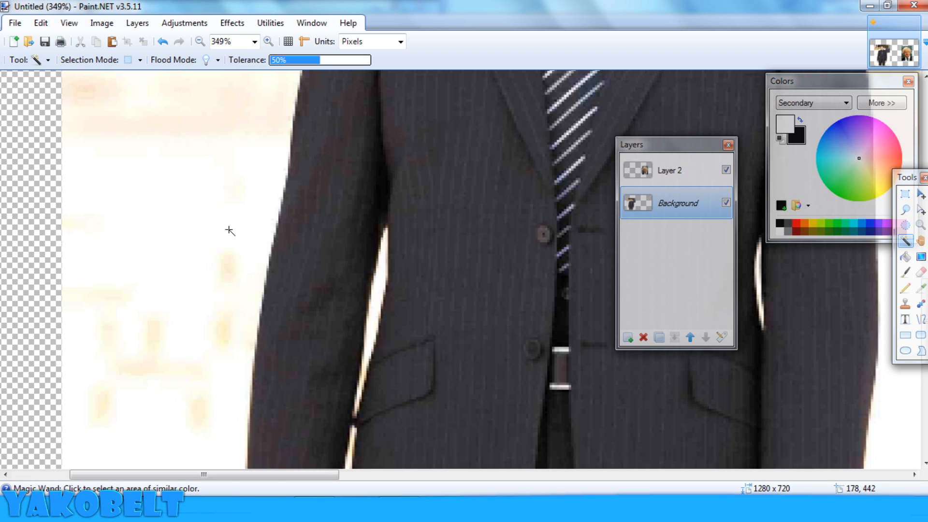
click(230, 231)
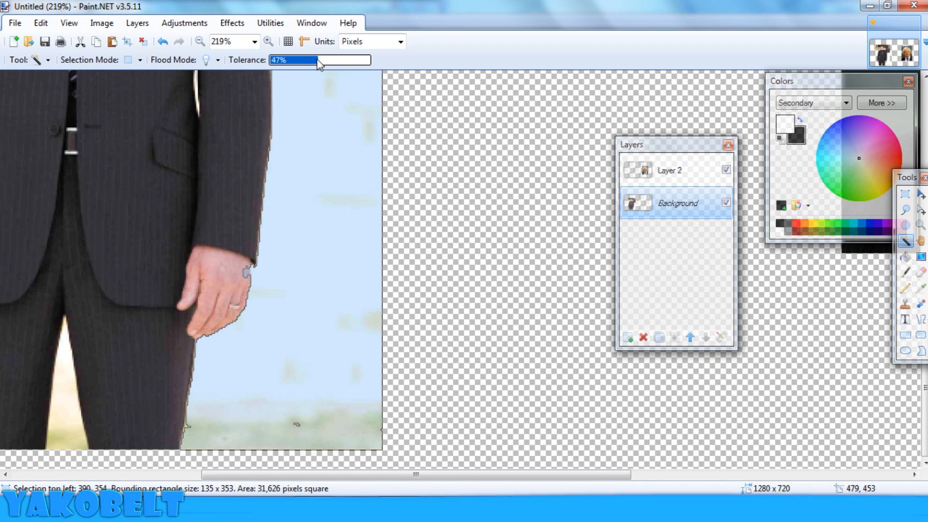
click(290, 279)
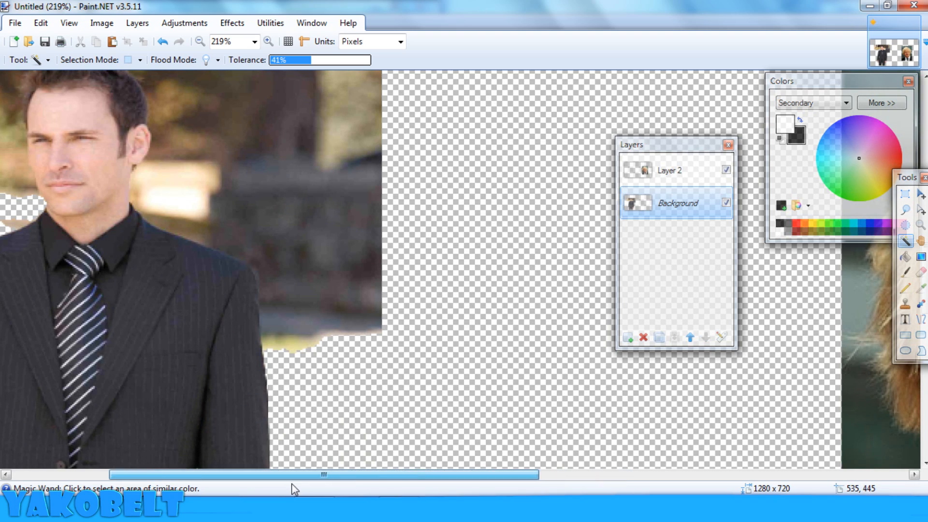
Step: Select the head and leftover backdrop along the jacket edge for removal
scroll(down, 3)
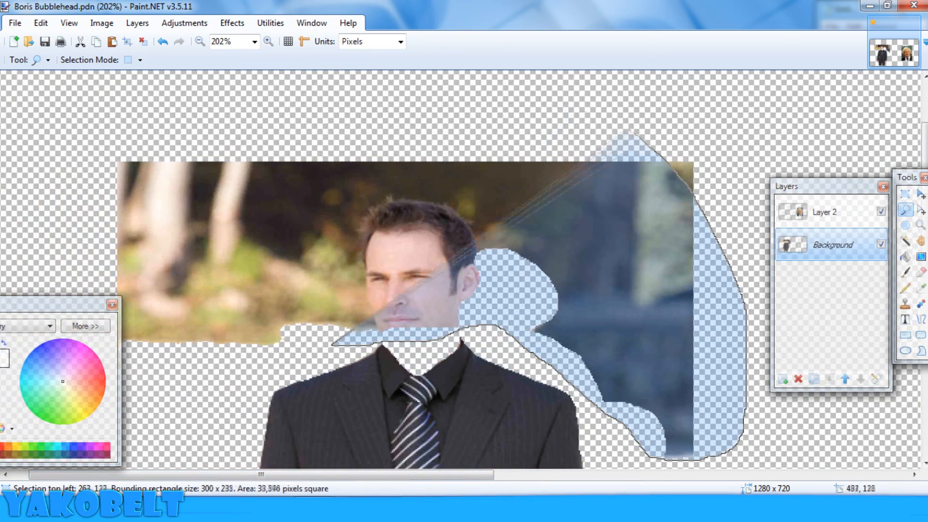
click(230, 41)
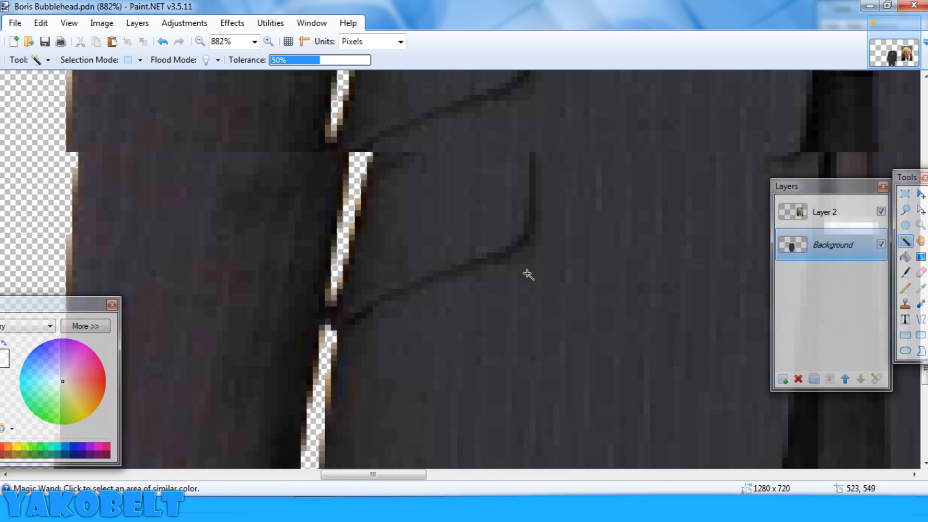
click(254, 42)
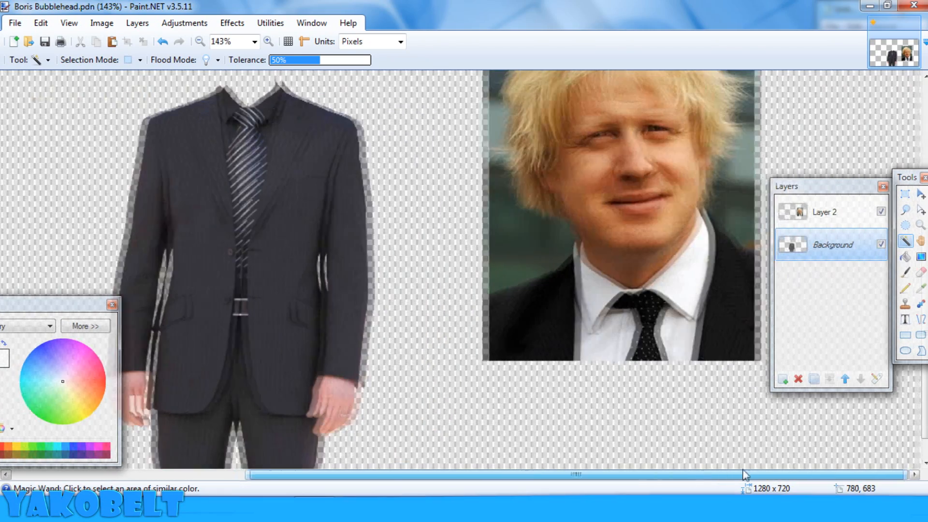
Step: Select the backdrop behind the blond man and move the head layer below the suit layer
click(269, 42)
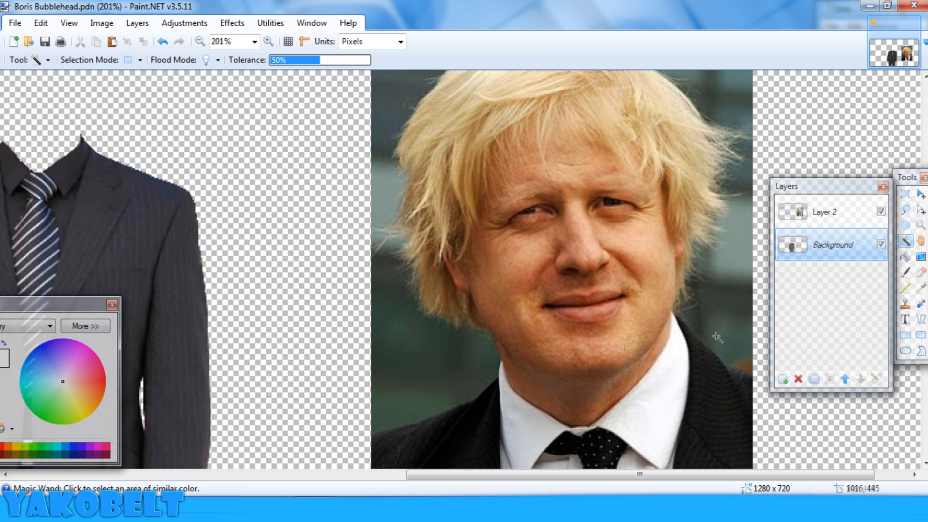
mouse_move(585, 271)
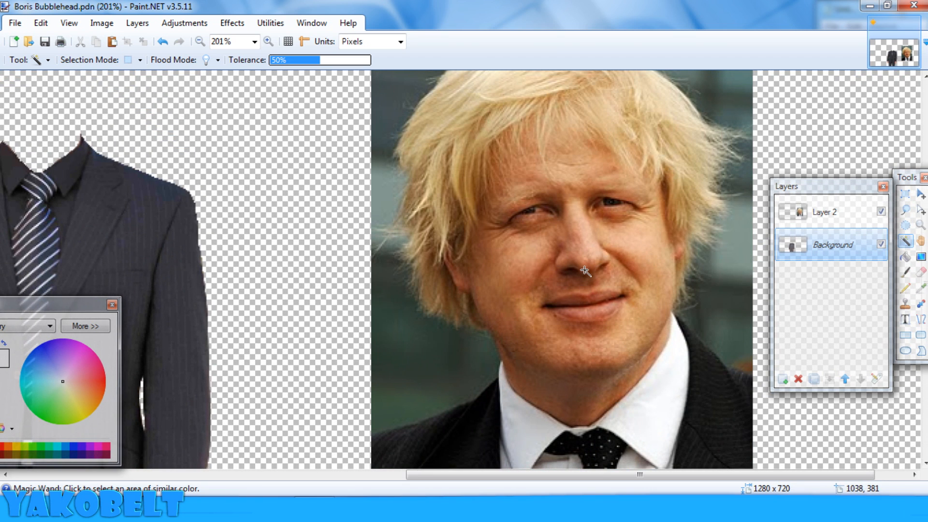
mouse_move(664, 318)
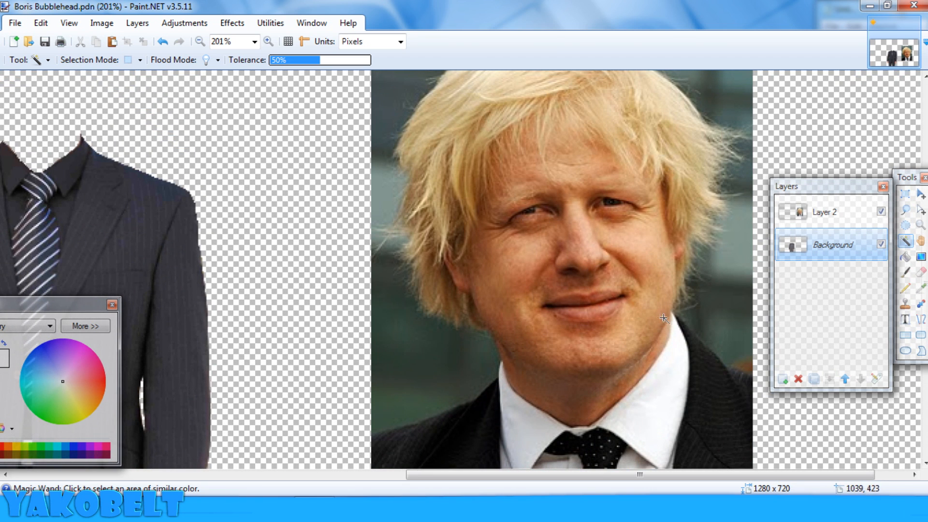
mouse_move(603, 361)
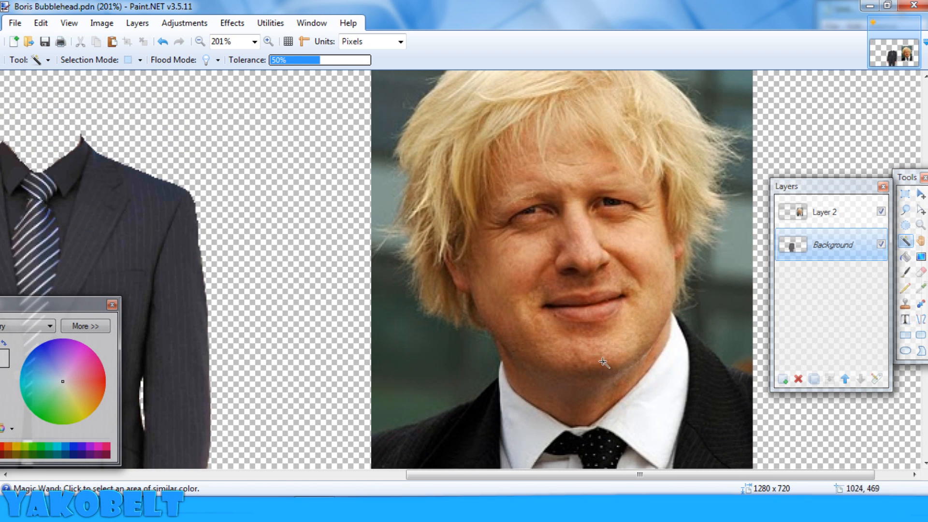
mouse_move(613, 310)
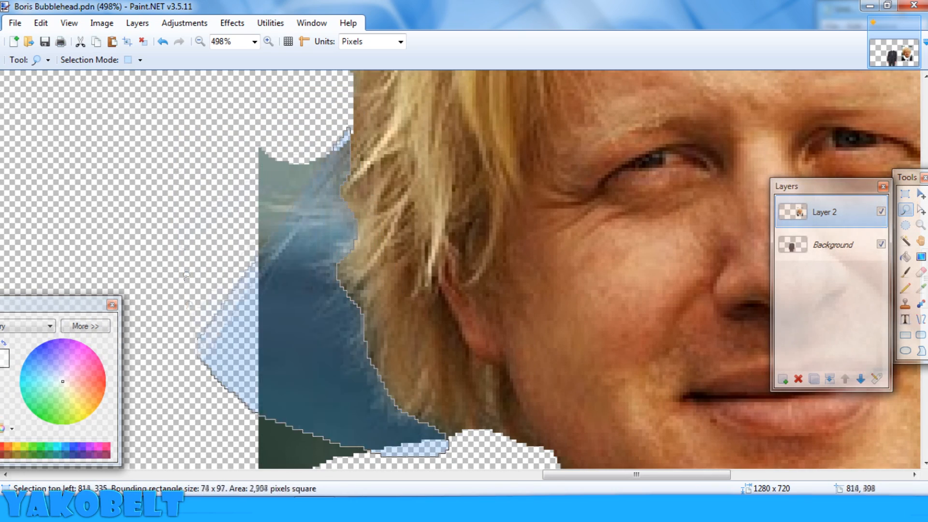
scroll(down, 3)
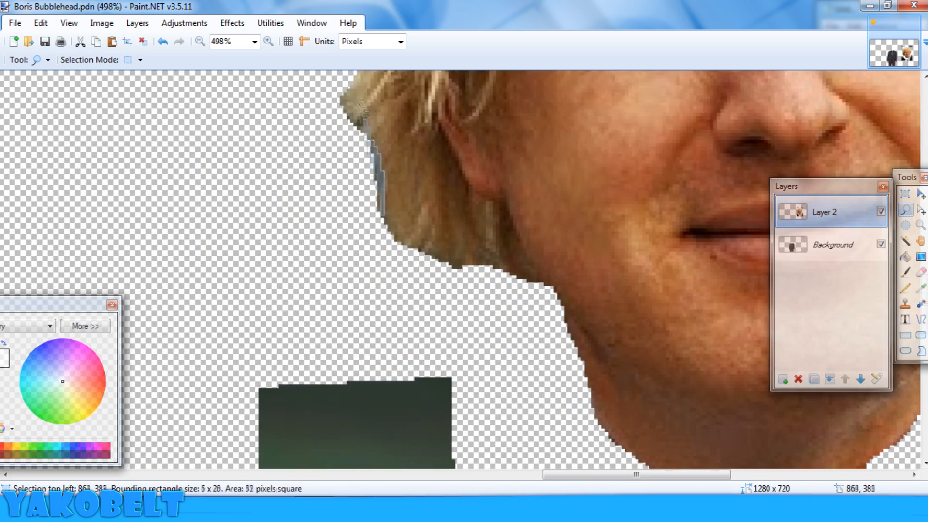
click(231, 42)
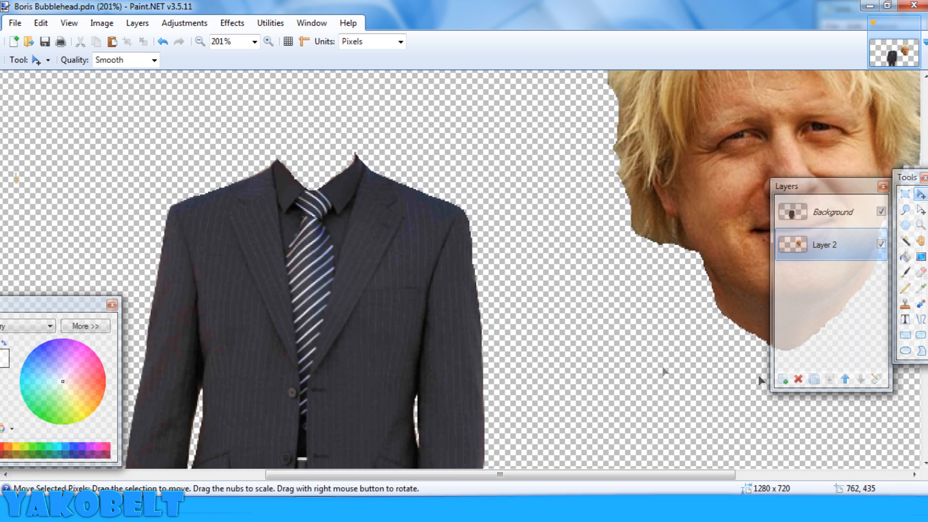
Step: Reorder Layer 2 beneath Background and zoom in on the neck and collar area
click(230, 42)
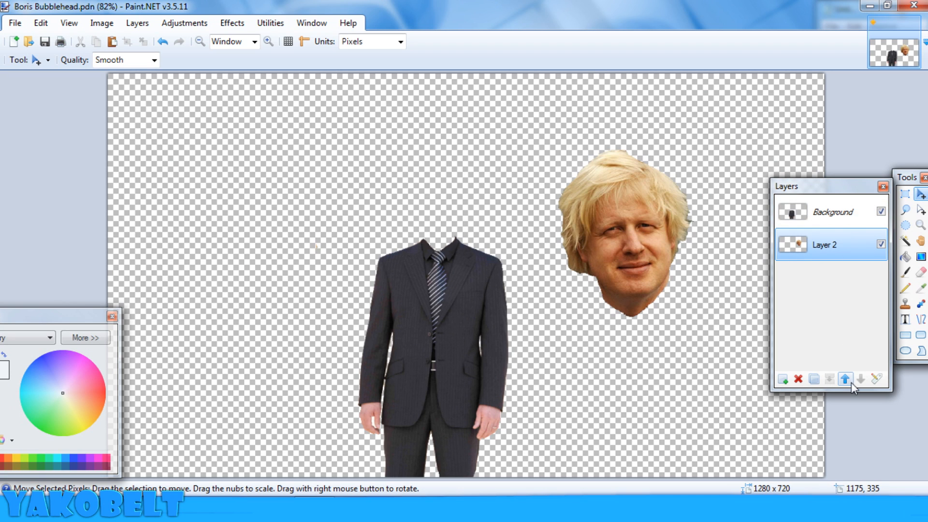
click(845, 379)
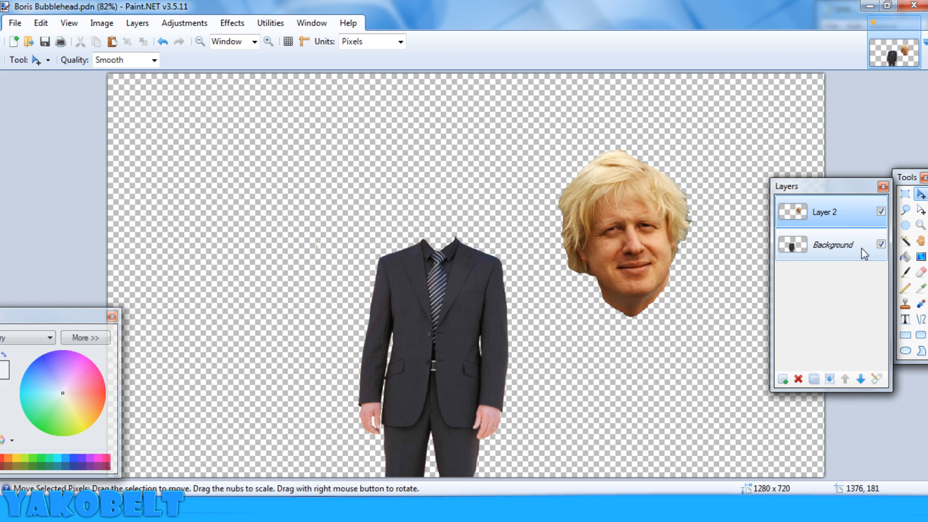
click(860, 379)
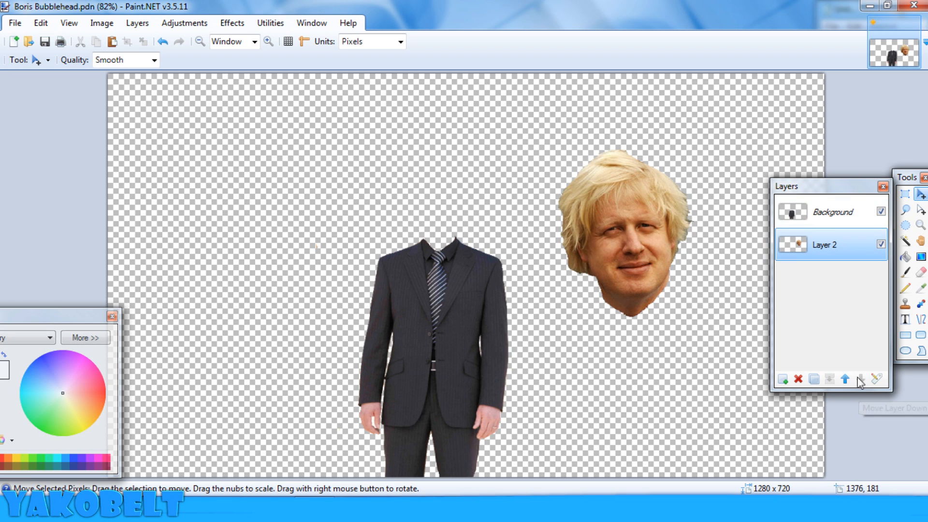
mouse_move(859, 379)
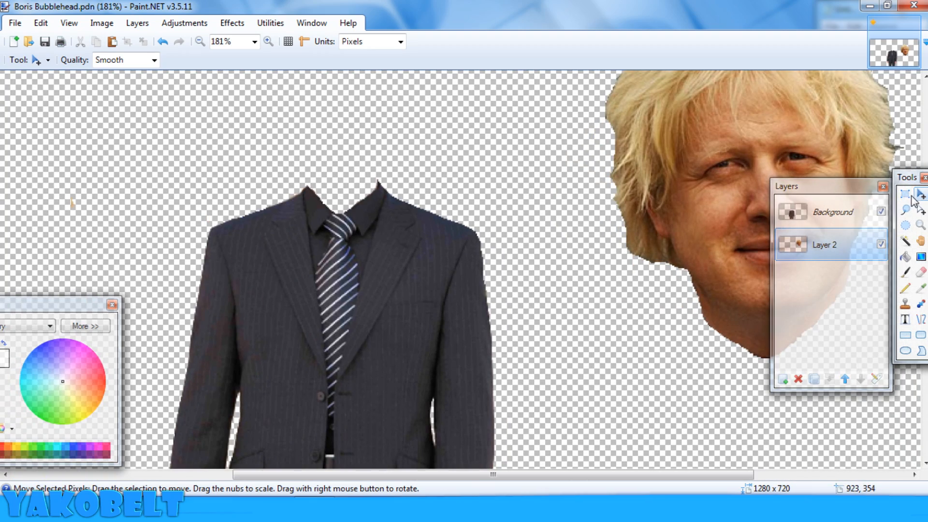
click(905, 195)
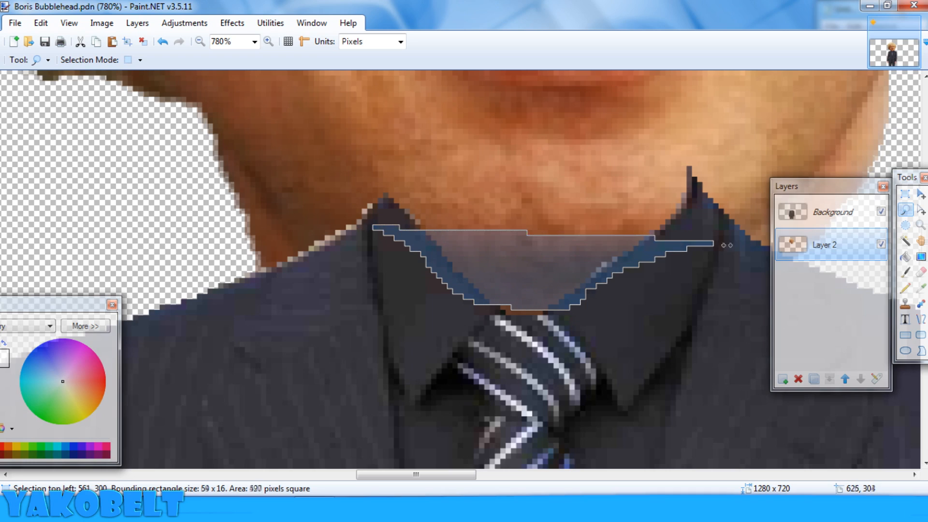
Step: Make the suit layer active for the collar cut and return to the whole-image view
click(828, 211)
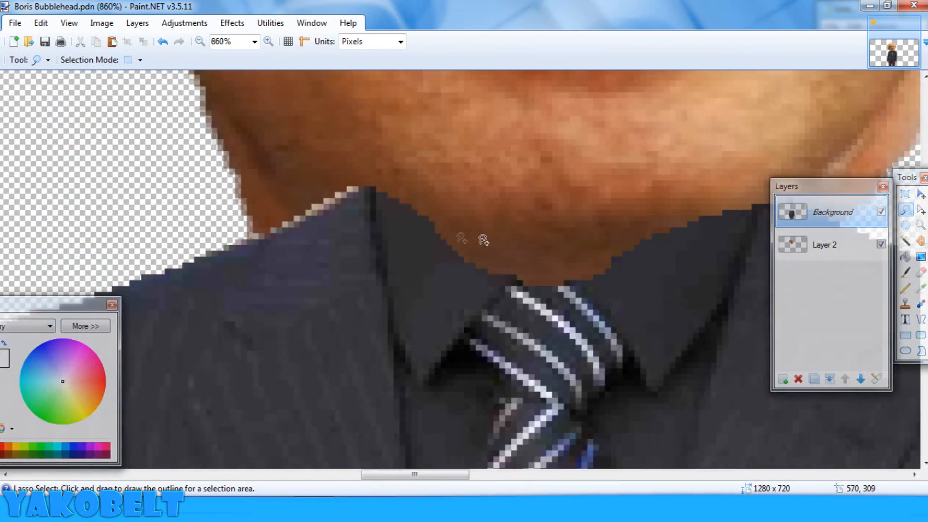
click(249, 40)
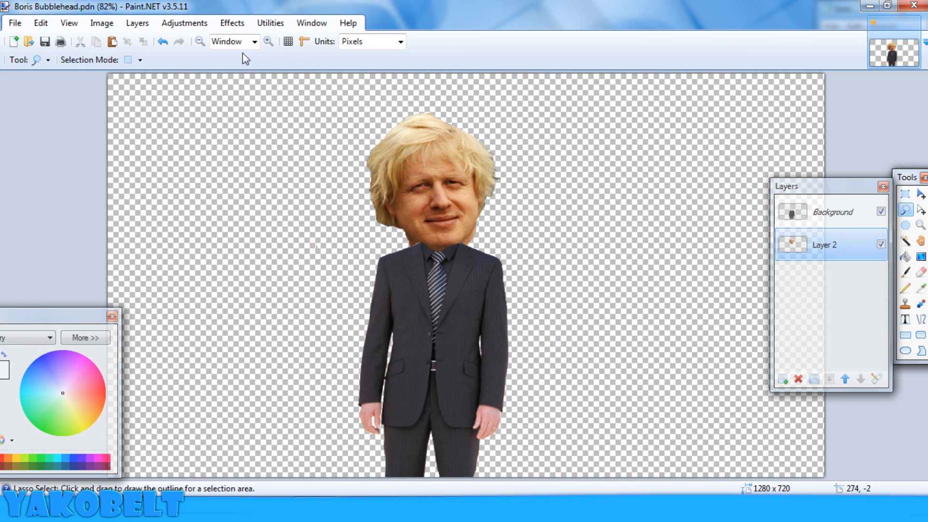
Step: Apply a Bulge distortion to the head with its centre shifted higher, then start resizing the head pixels
click(231, 22)
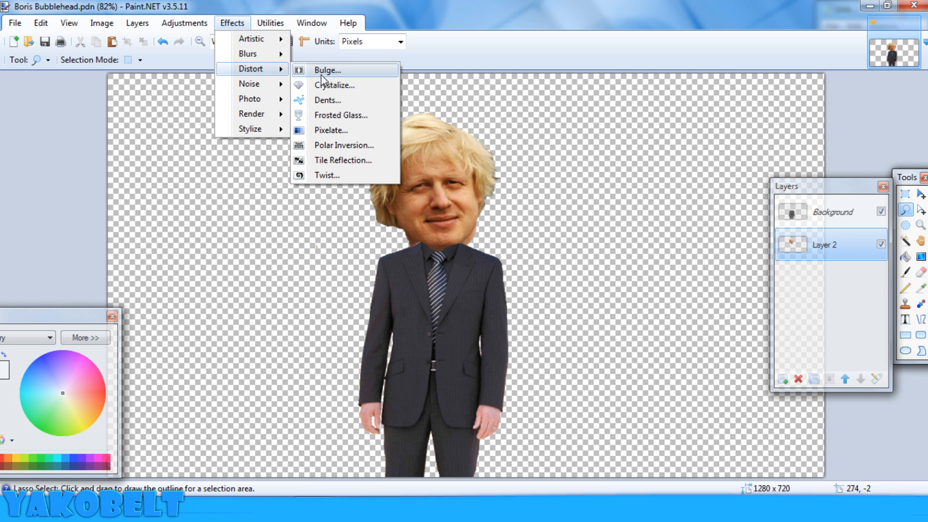
click(326, 70)
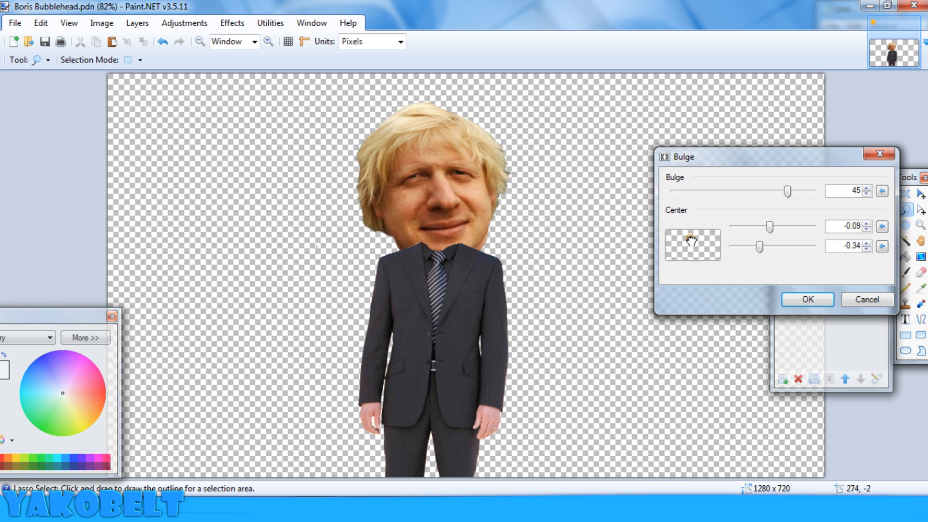
drag(692, 240, 695, 241)
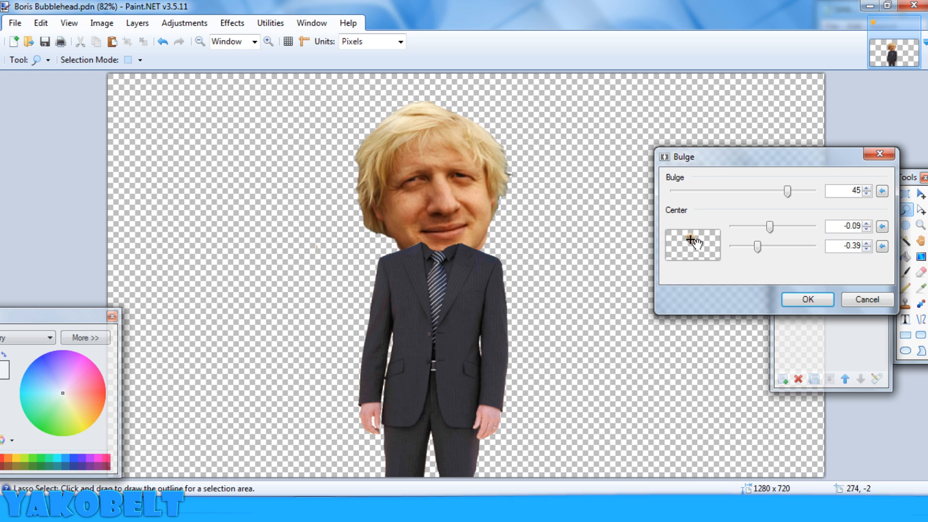
click(805, 299)
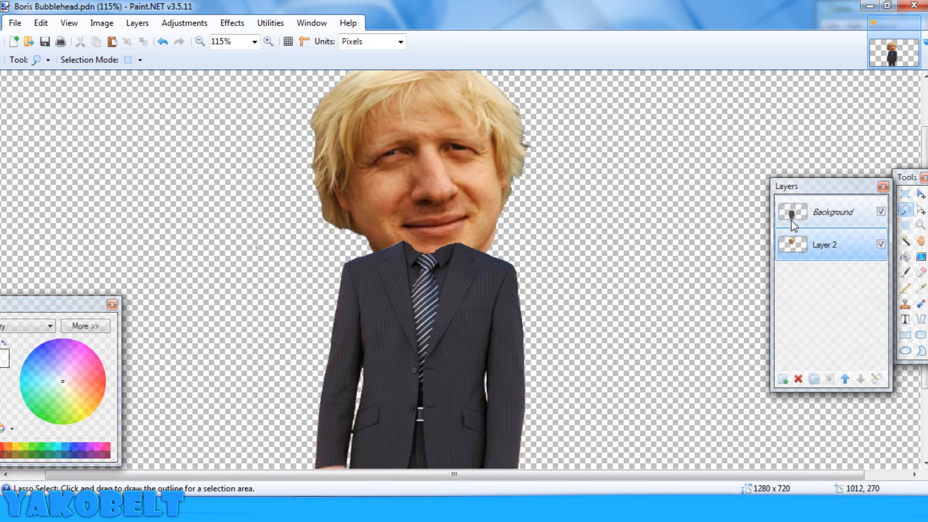
click(828, 245)
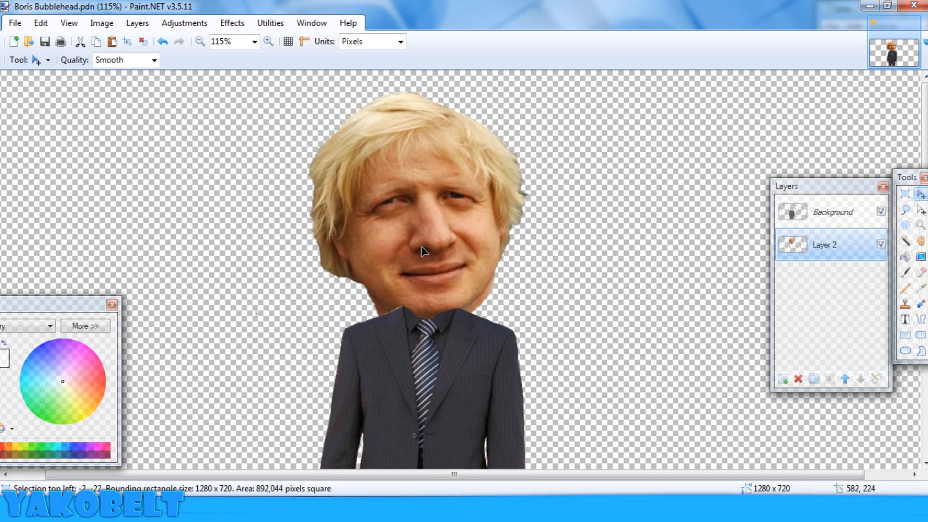
click(233, 42)
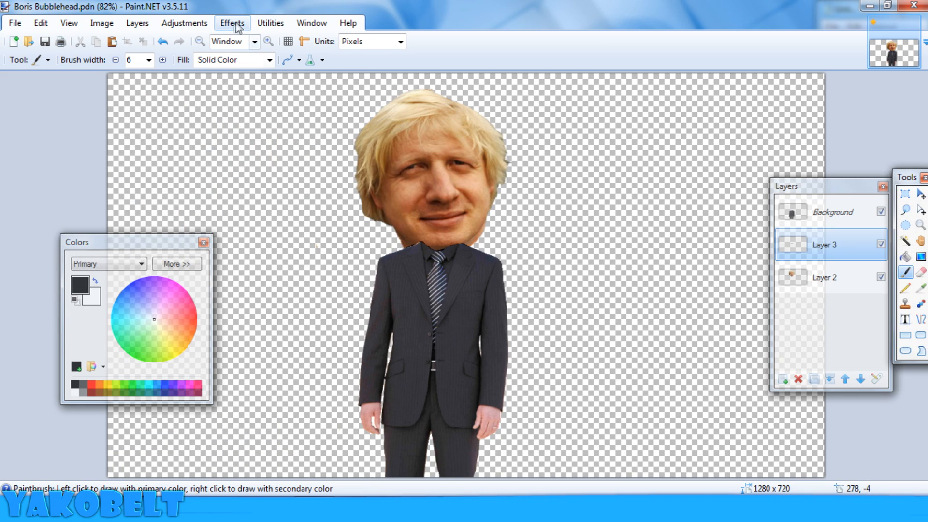
Step: Bring up the Effects list to blur the new Layer 3
click(231, 23)
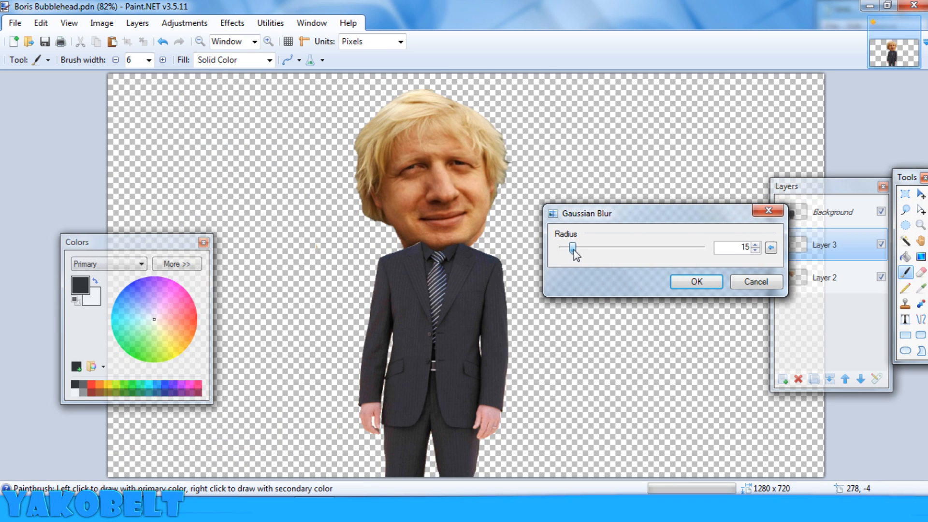
Step: Apply a Gaussian blur of radius 9 to Layer 3 and return to the whole-image view
click(754, 243)
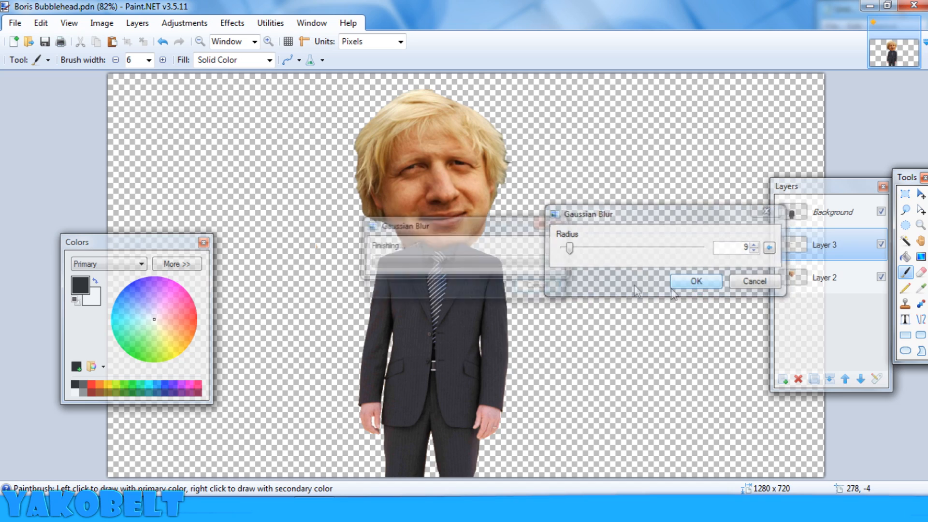
click(695, 280)
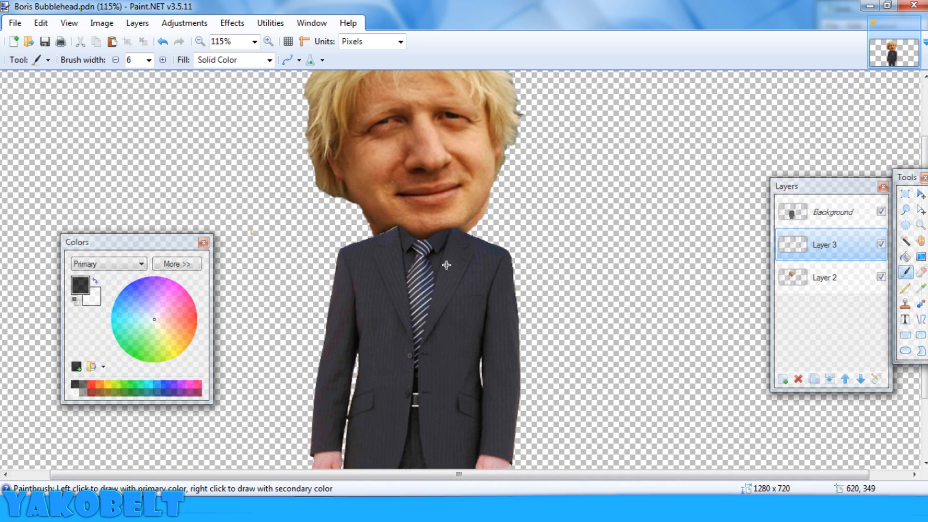
click(255, 42)
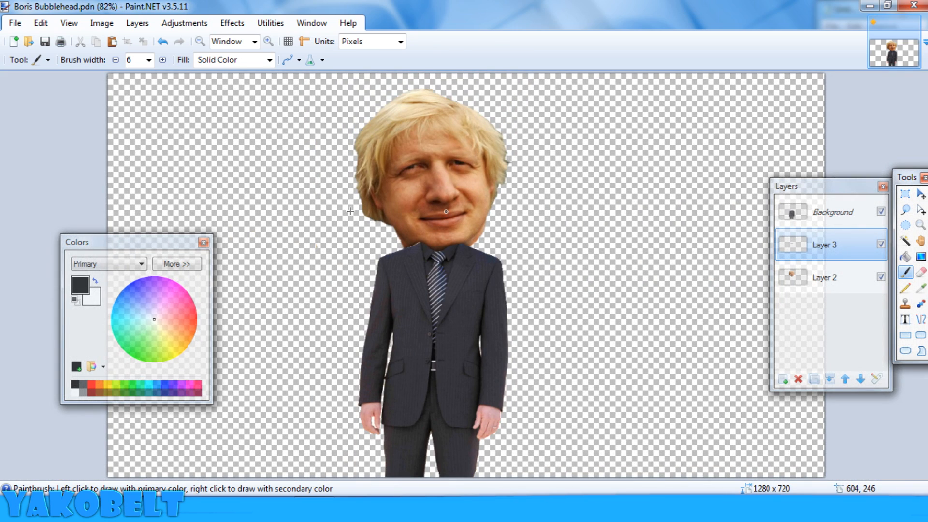
click(833, 212)
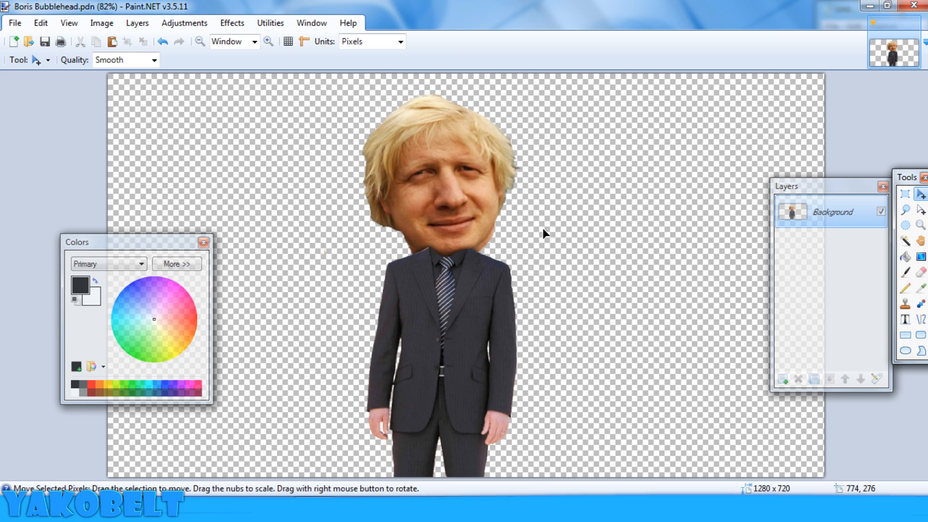
mouse_move(528, 225)
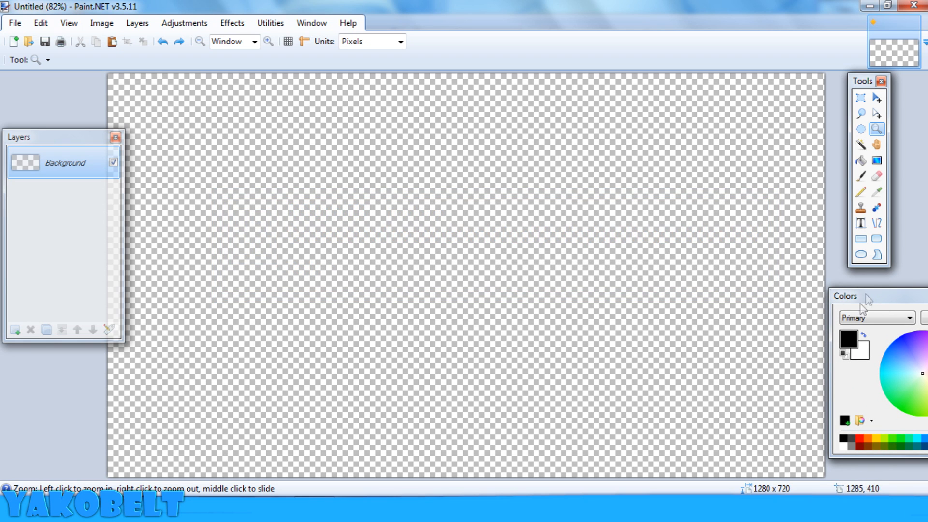
mouse_move(878, 223)
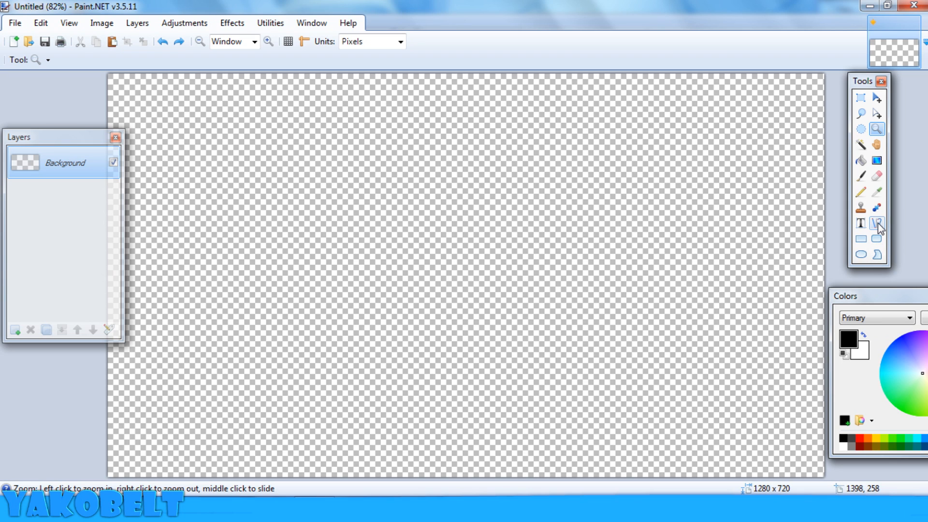
Step: Switch to the Line/Curve tool and toggle the canvas rulers on and back off
click(877, 224)
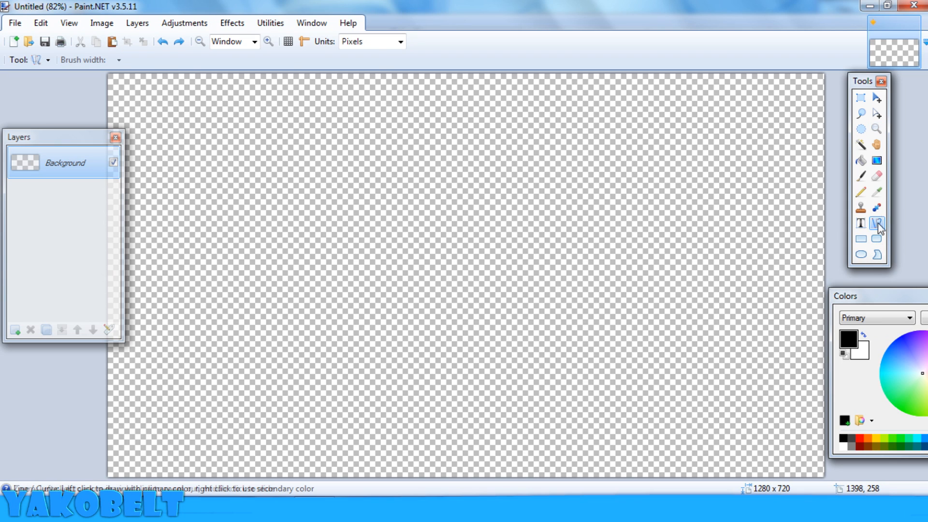
click(877, 223)
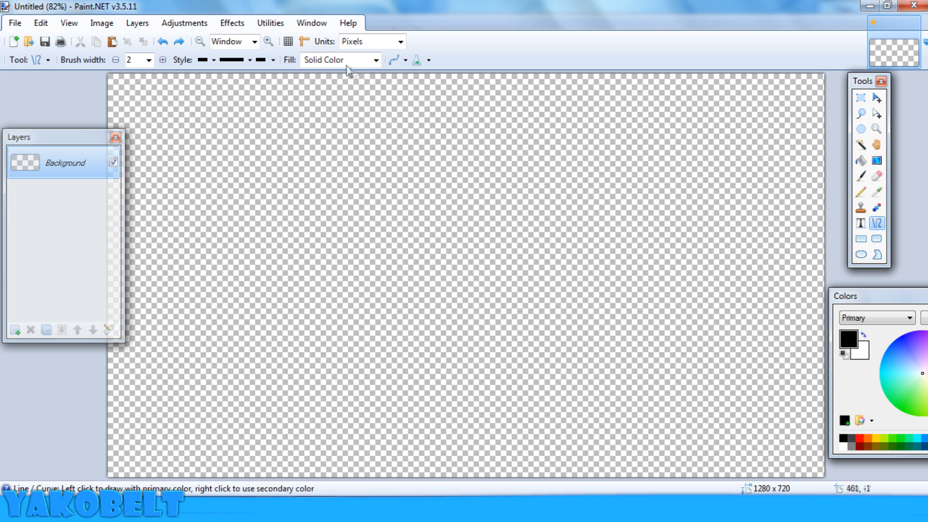
mouse_move(304, 42)
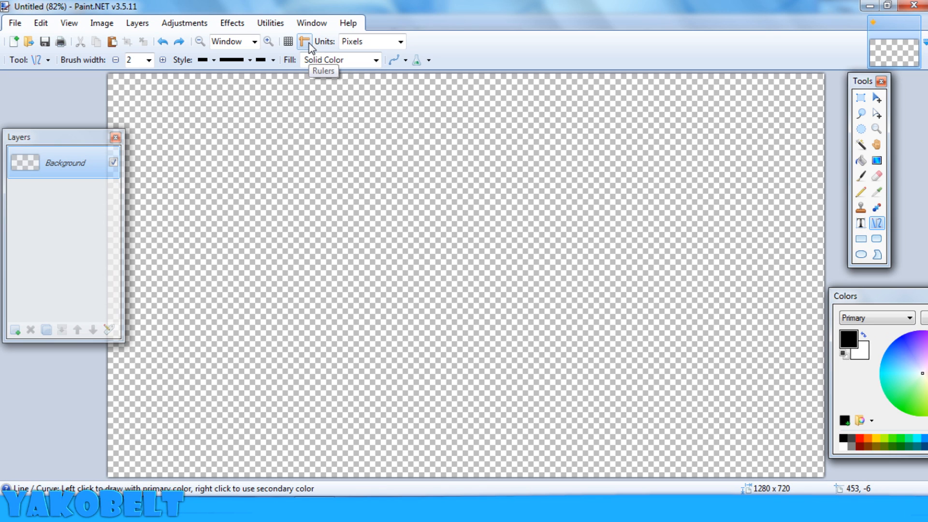
click(304, 42)
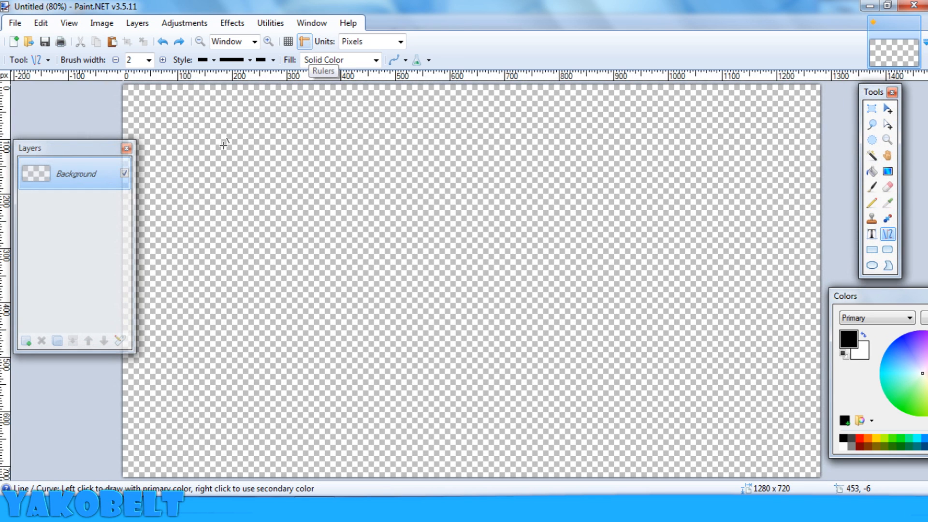
mouse_move(421, 162)
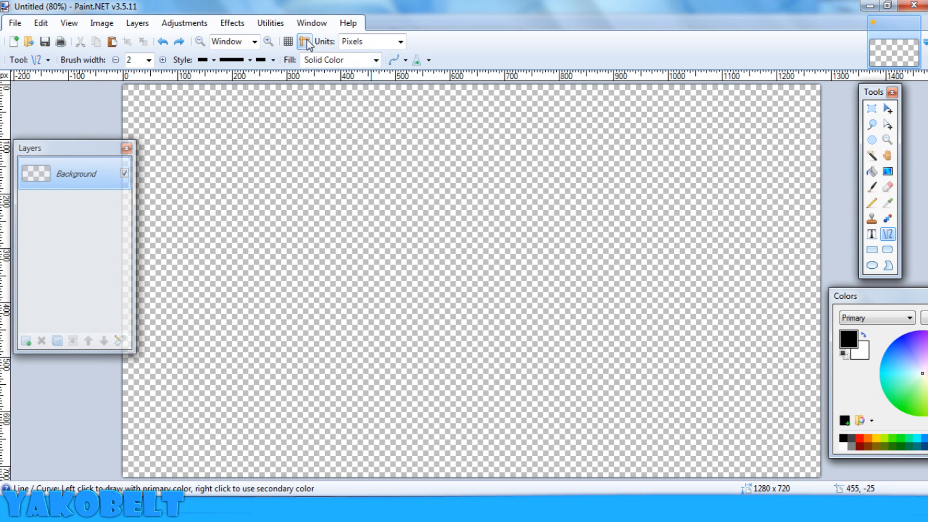
click(267, 42)
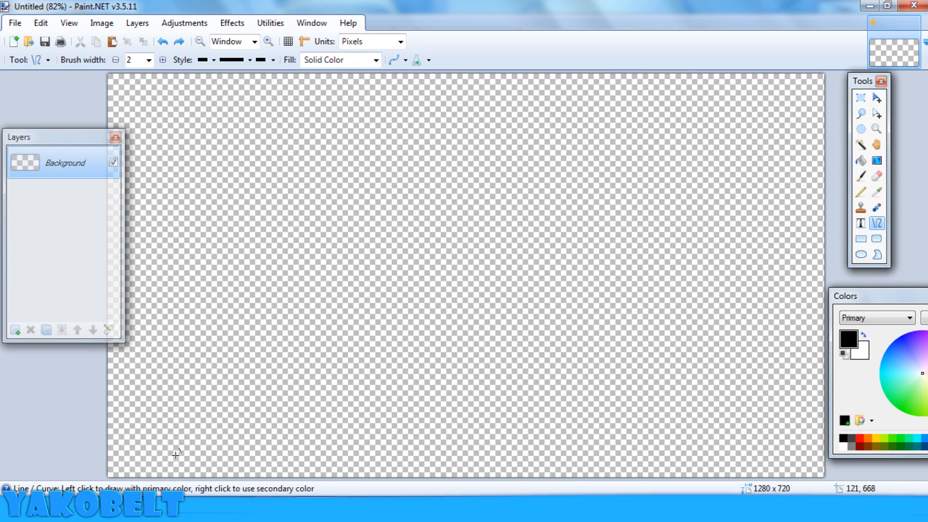
mouse_move(168, 455)
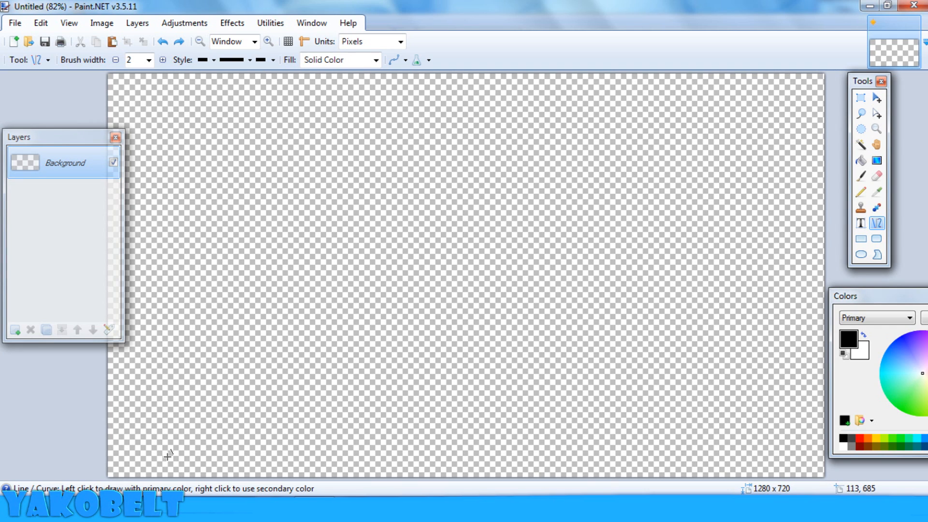
mouse_move(83, 421)
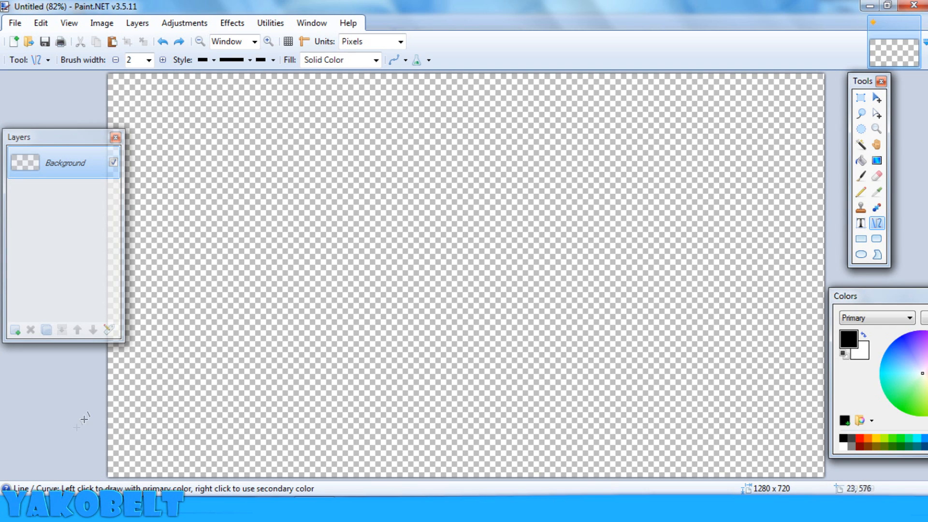
mouse_move(877, 223)
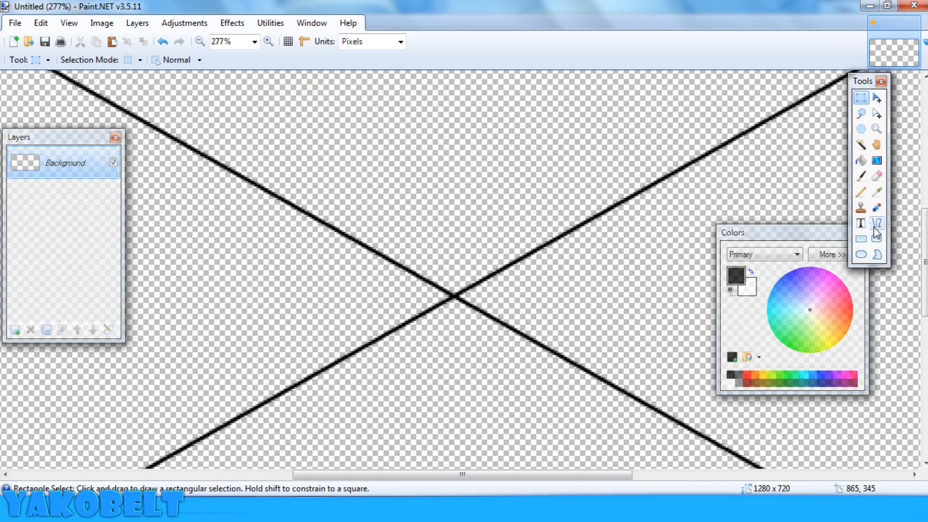
Step: Draw diagonal, horizontal and vertical guide lines crossing at the canvas centre
click(877, 224)
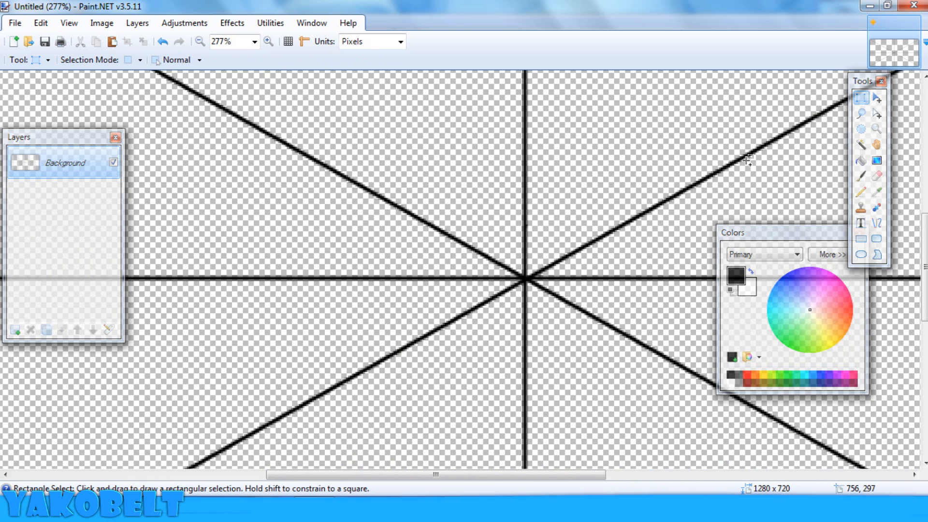
click(233, 42)
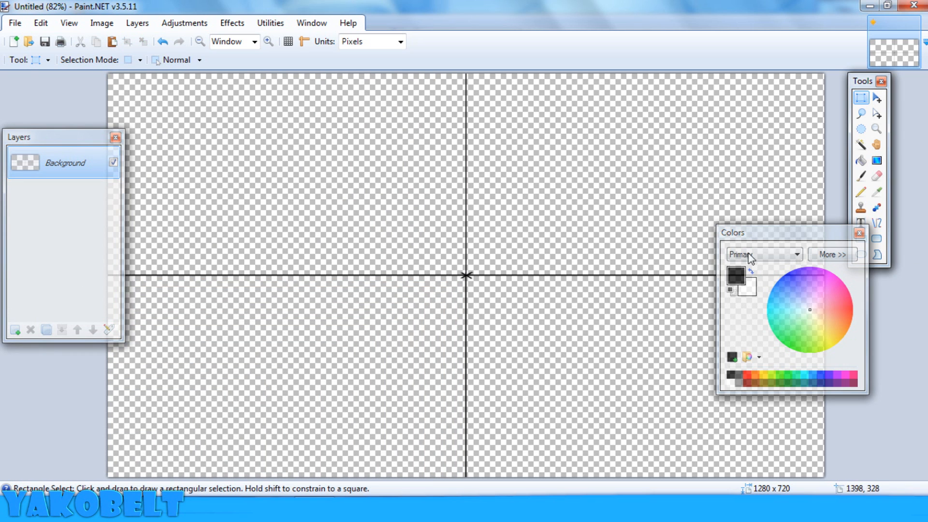
mouse_move(465, 273)
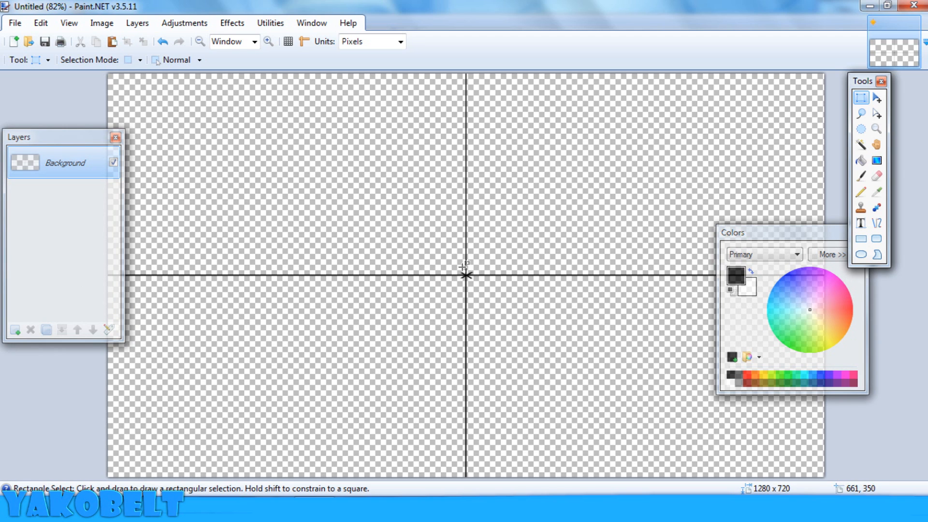
mouse_move(474, 74)
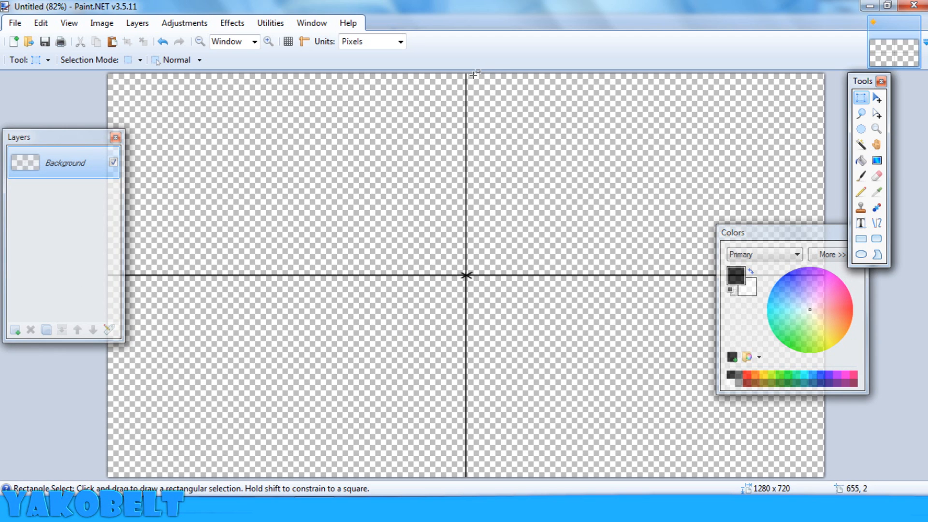
mouse_move(471, 128)
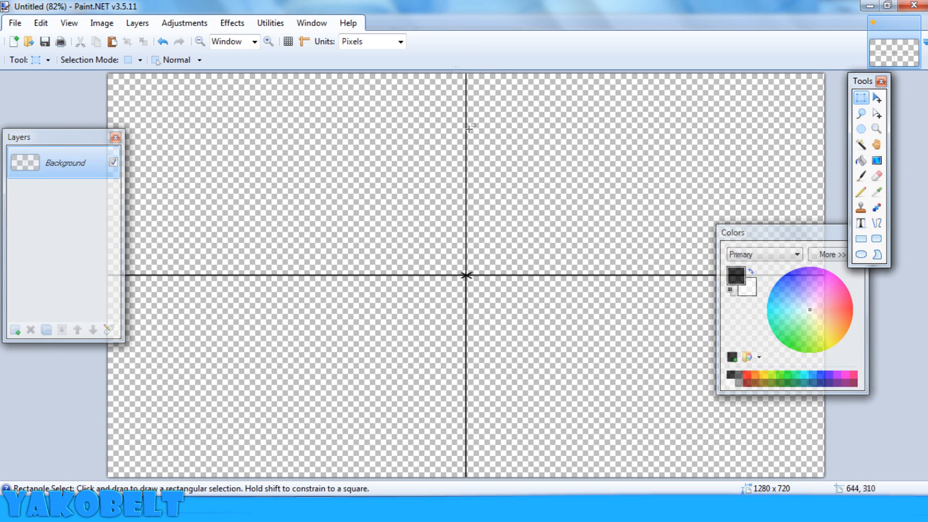
mouse_move(294, 162)
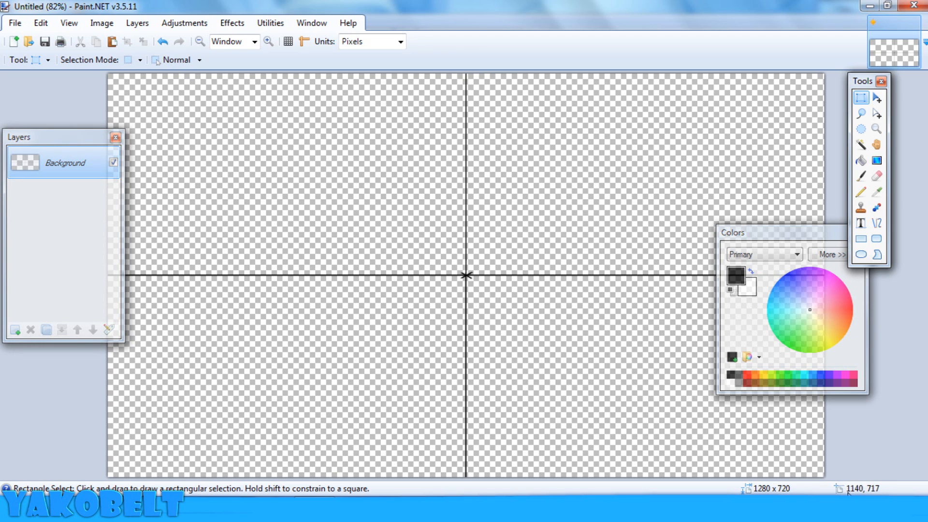
mouse_move(480, 257)
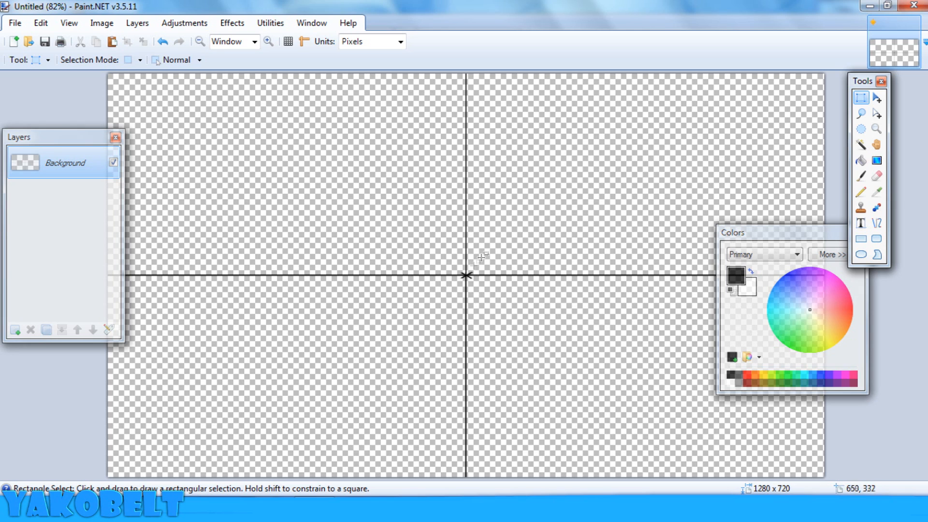
mouse_move(270, 358)
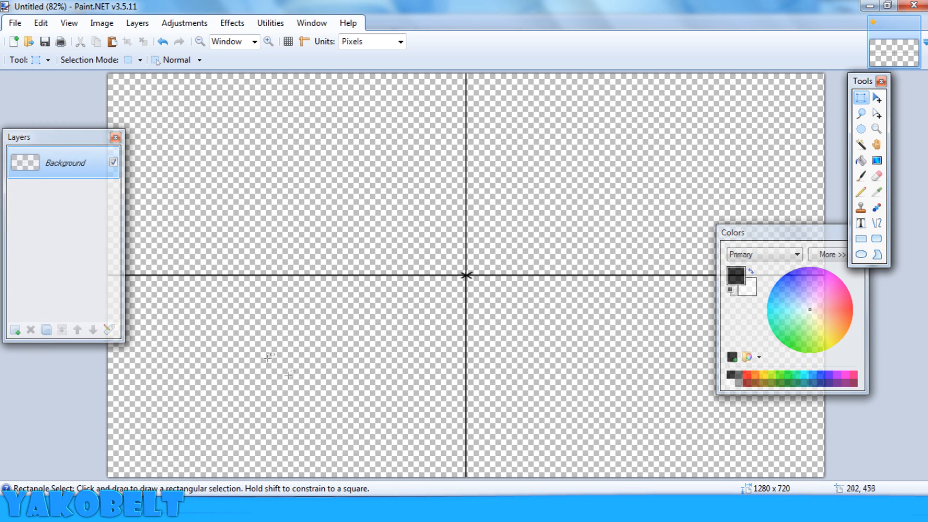
mouse_move(502, 196)
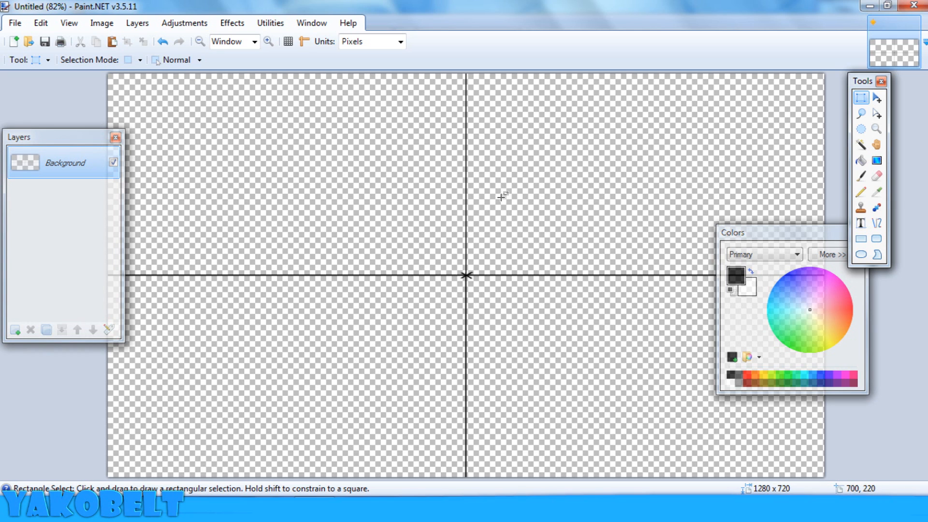
Step: Pick the Zoom tool after clearing the centre guide lines
click(877, 129)
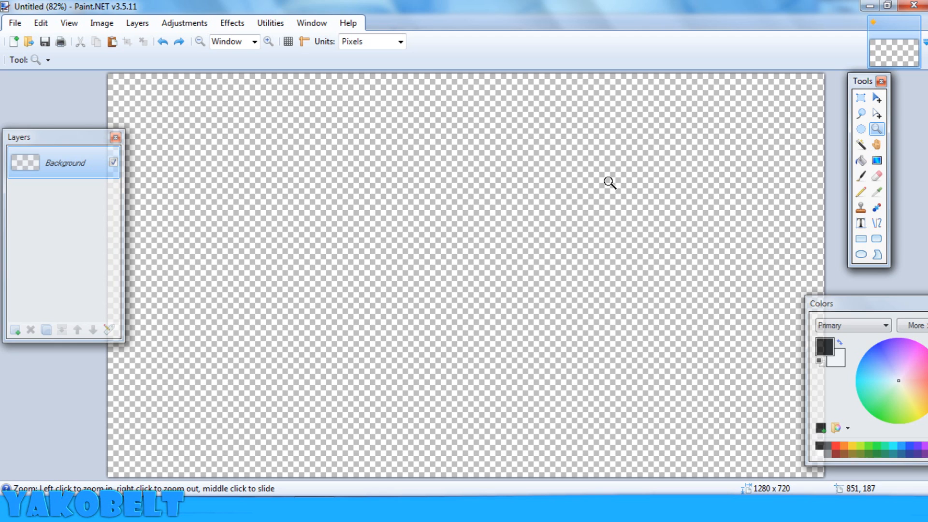
click(861, 97)
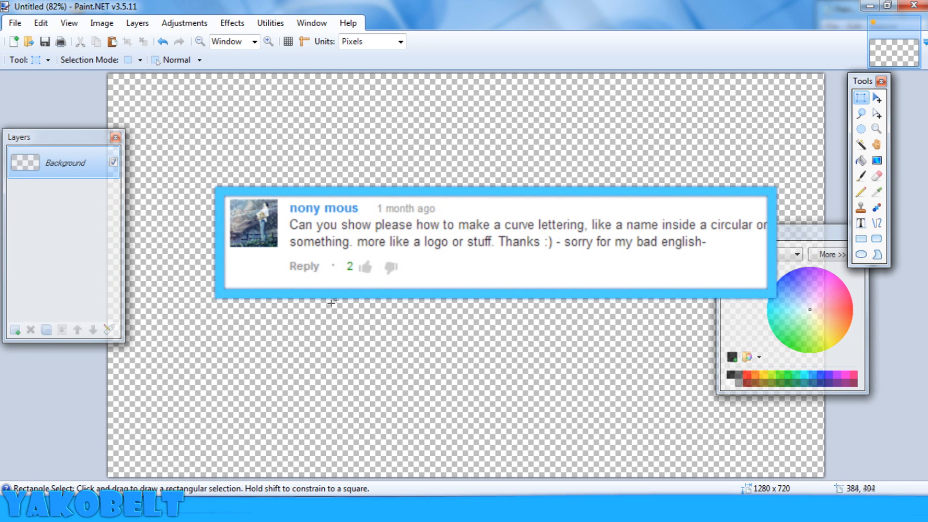
mouse_move(878, 265)
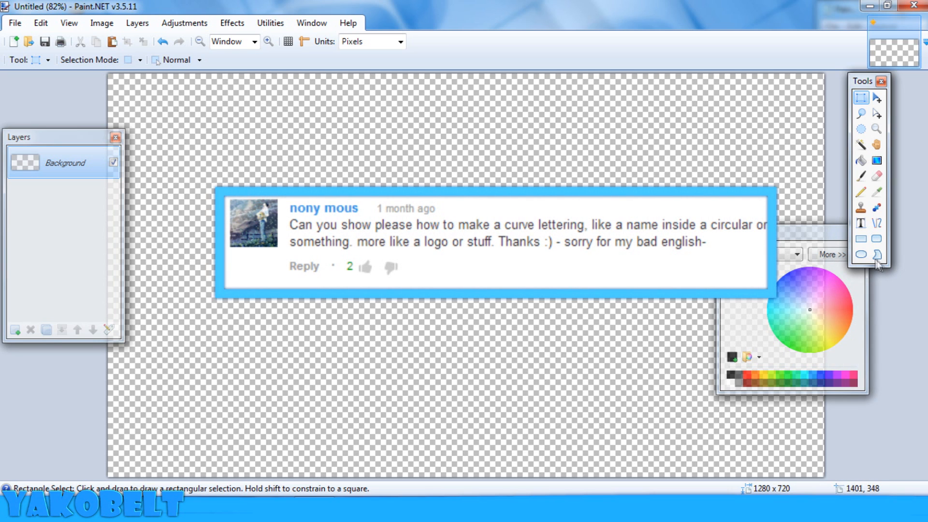
mouse_move(860, 252)
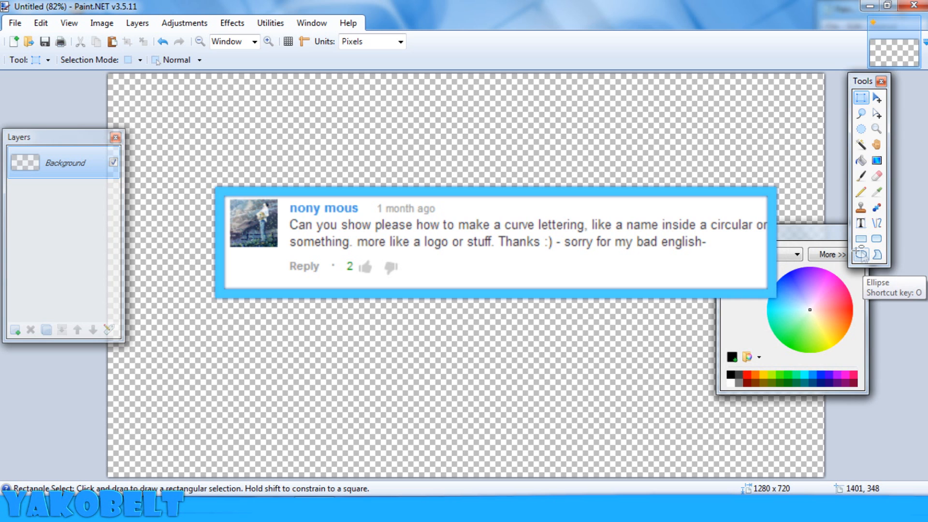
Step: Draw a large black ellipse outline across the canvas centre with the Ellipse tool
click(862, 254)
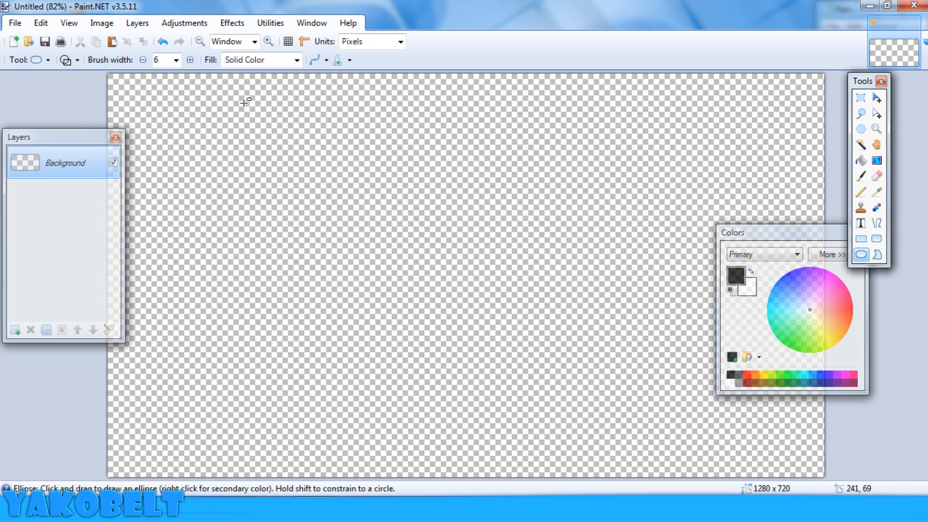
click(231, 22)
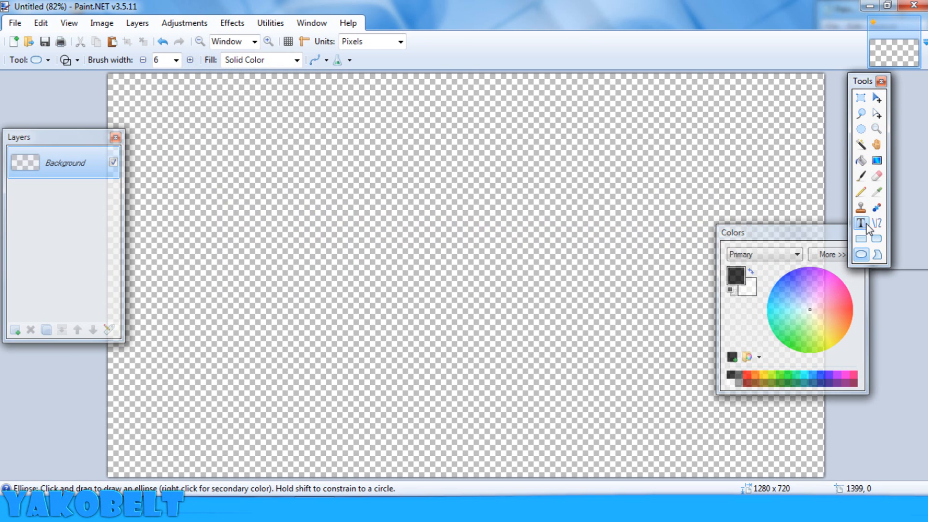
click(862, 224)
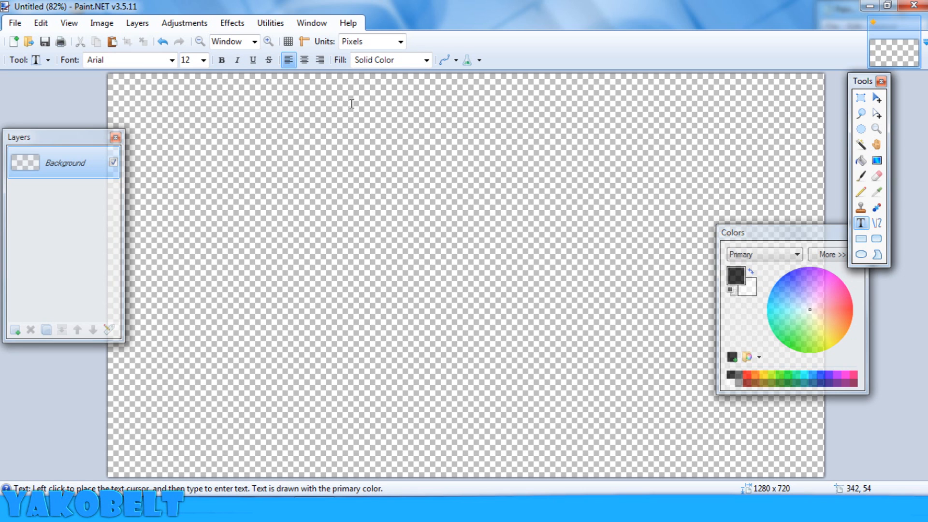
mouse_move(862, 242)
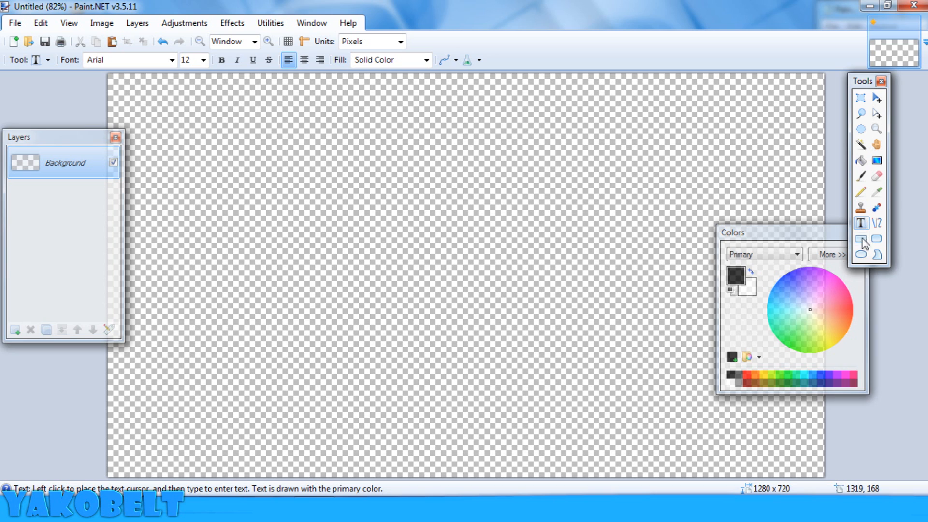
mouse_move(860, 175)
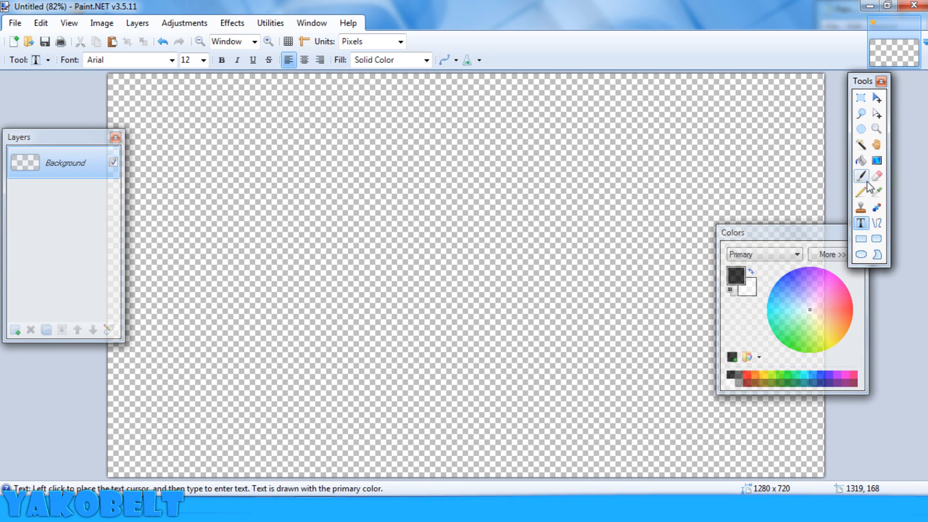
click(860, 160)
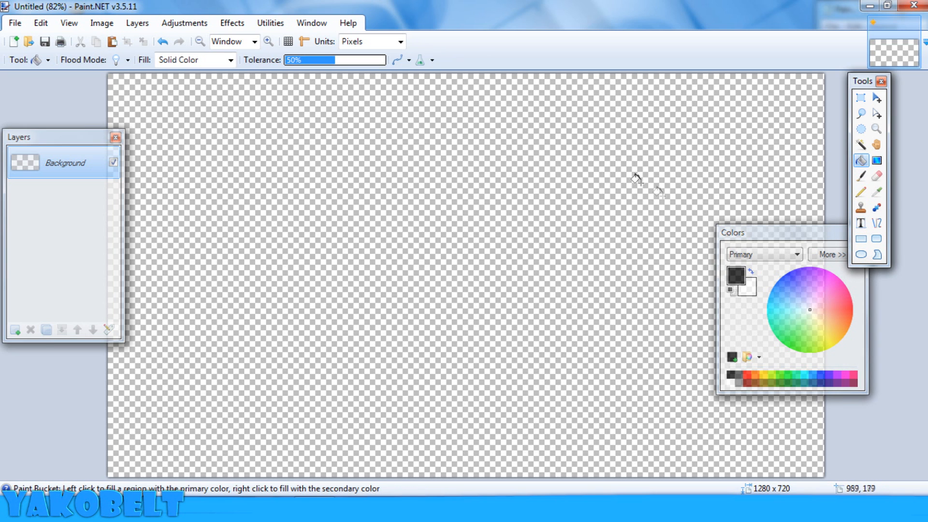
click(861, 255)
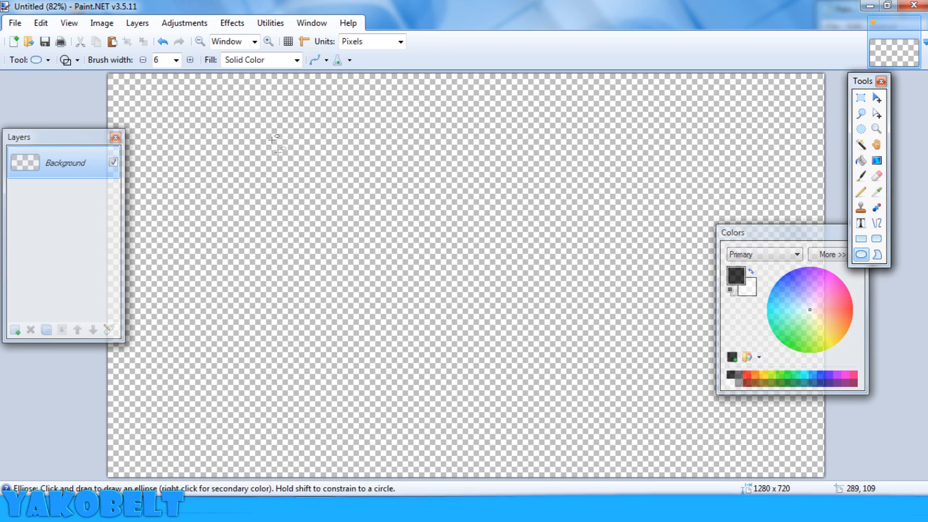
mouse_move(296, 248)
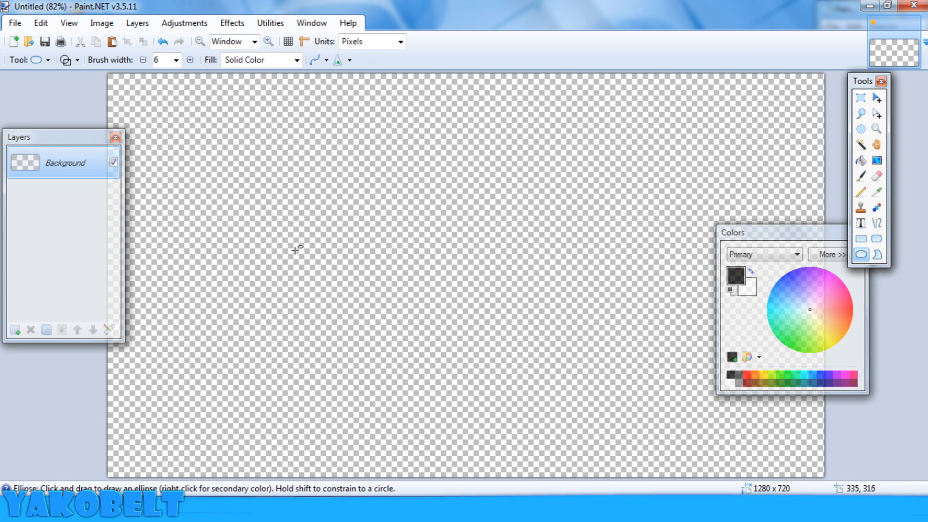
mouse_move(307, 257)
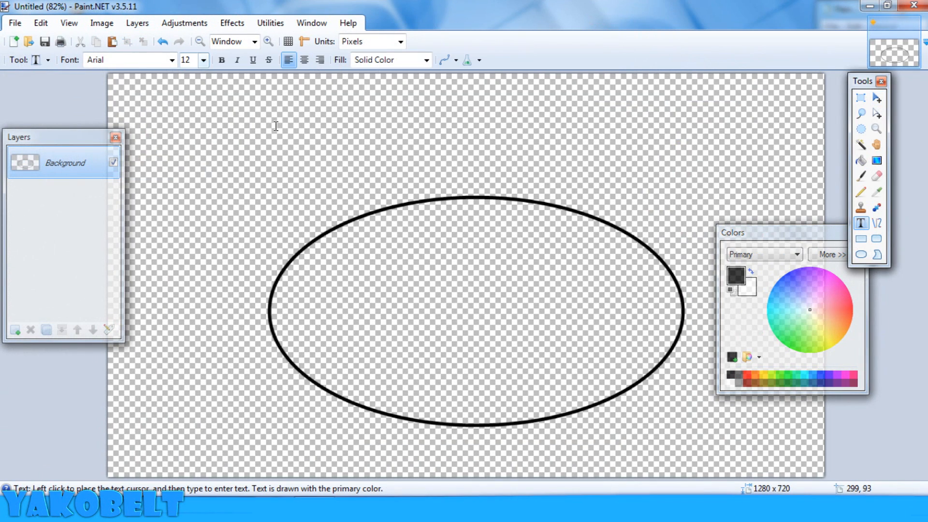
Step: Add a layer and type YAKOBELT in Showcard Gothic at size 108 above the ellipse
click(16, 329)
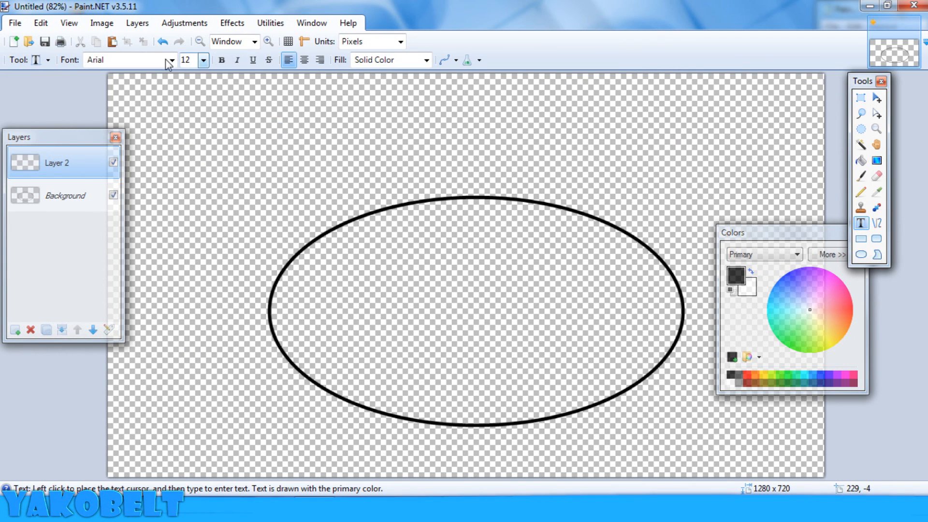
click(171, 60)
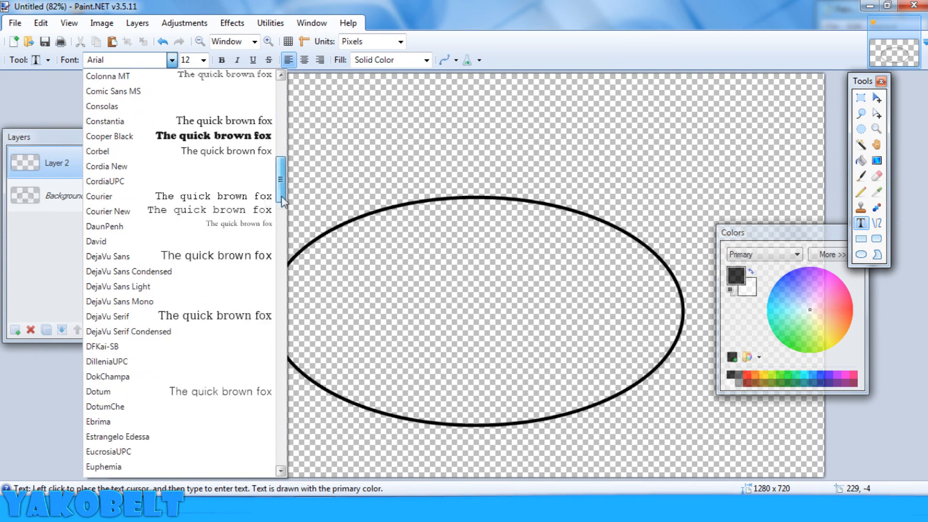
scroll(down, 3)
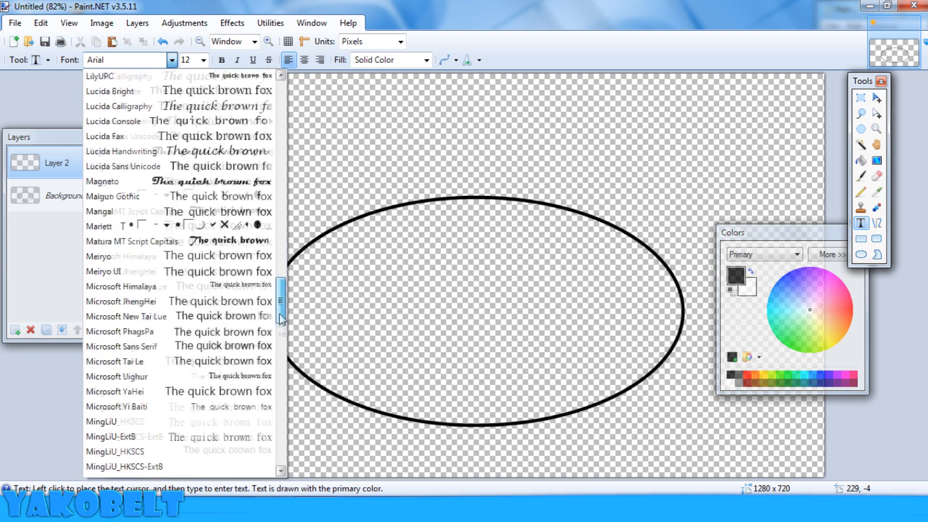
scroll(down, 3)
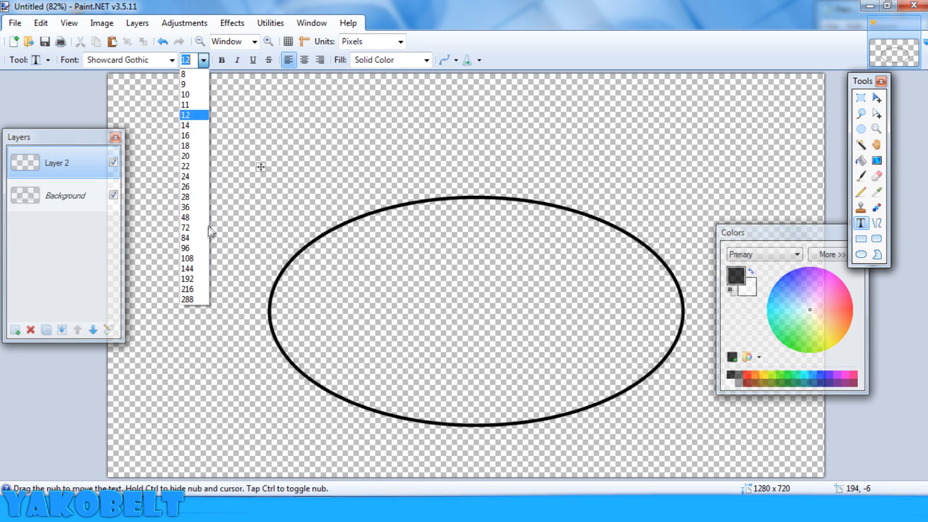
click(187, 258)
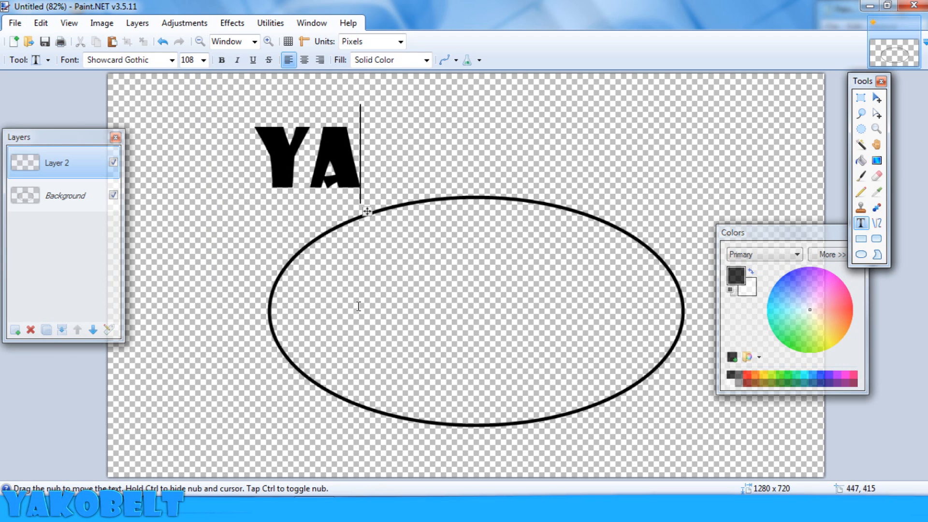
text(KOBE)
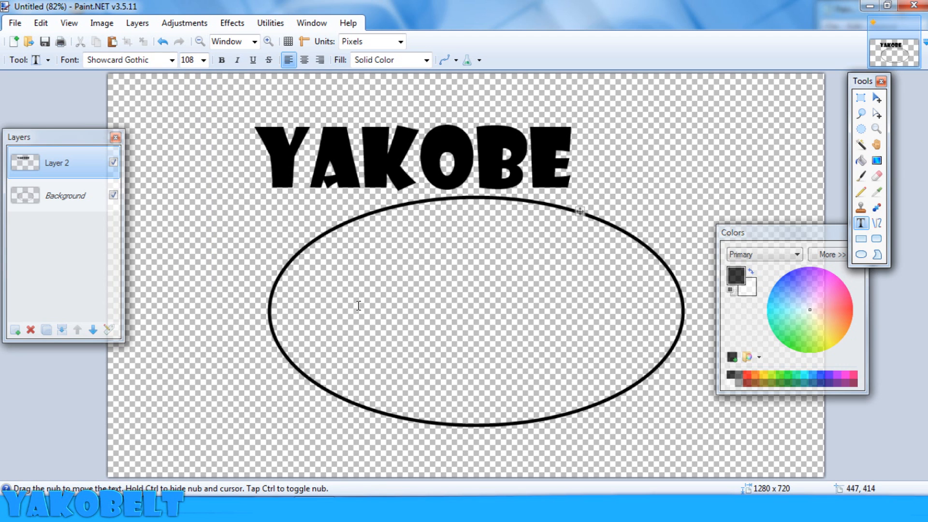
text(LT)
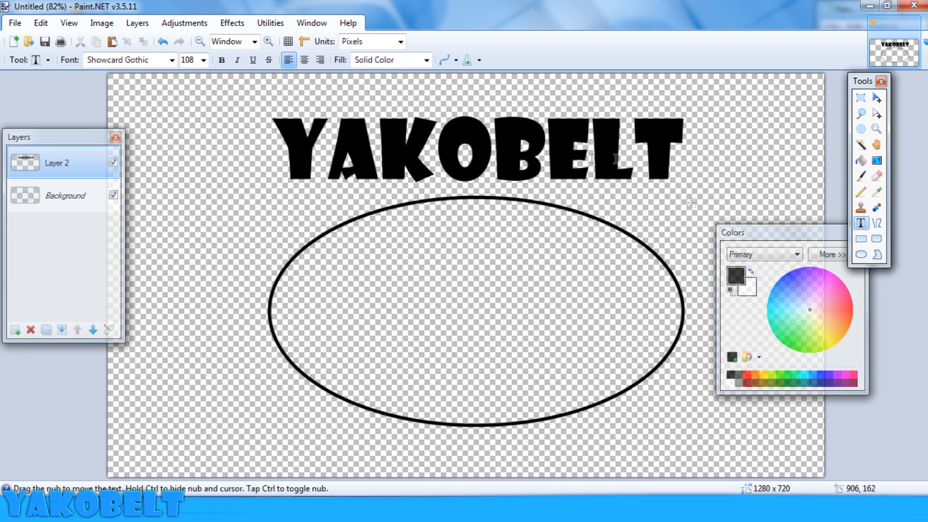
mouse_move(690, 202)
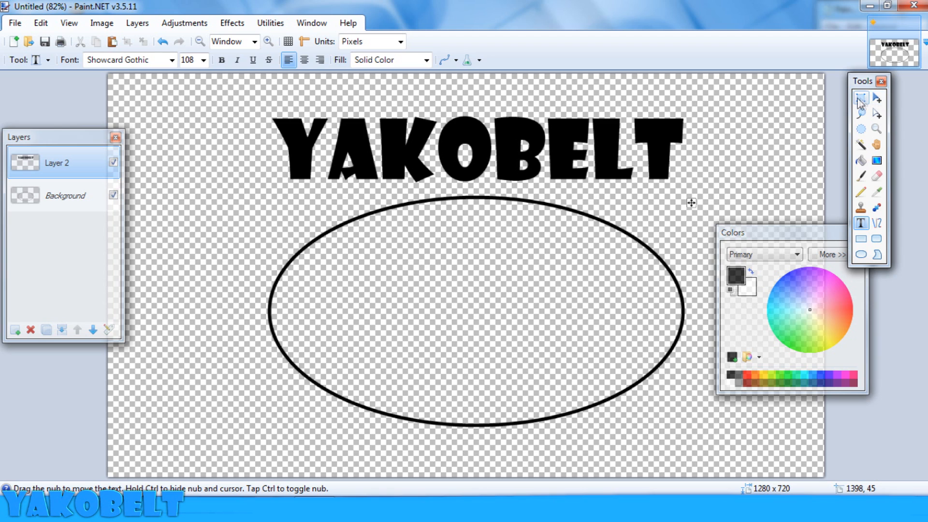
Step: Add a third layer and return to the text layer to lasso the letter Y
click(861, 96)
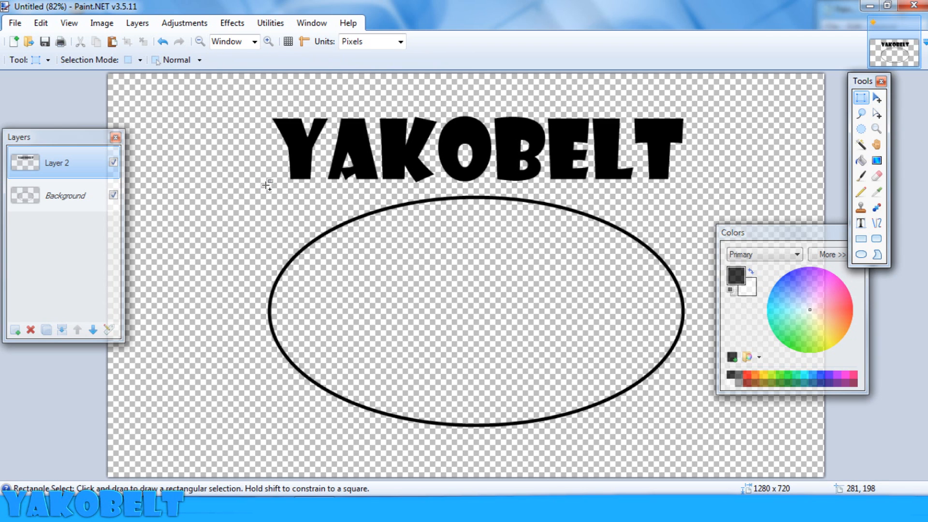
click(16, 329)
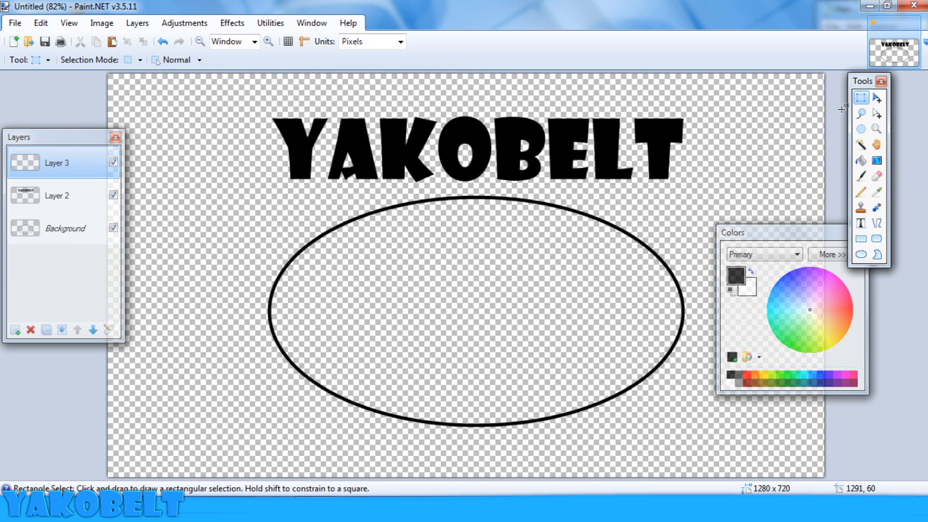
click(861, 114)
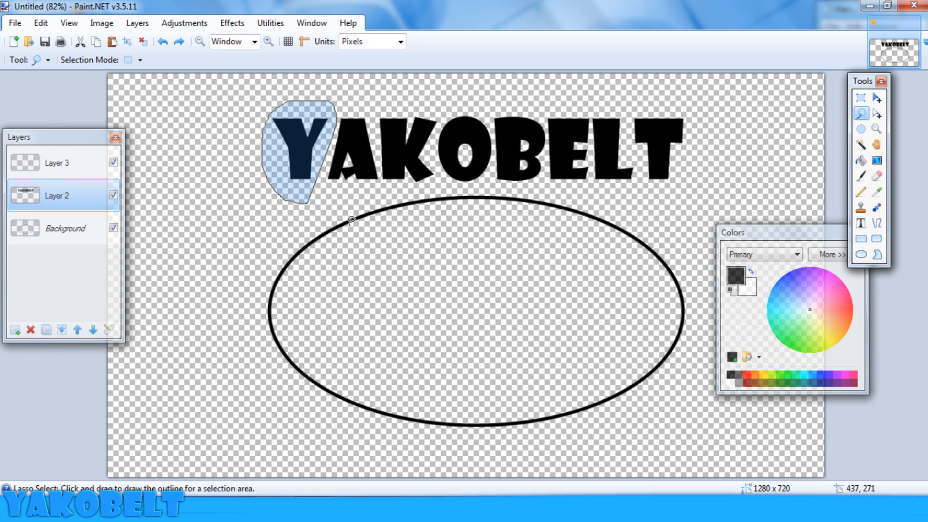
mouse_move(349, 221)
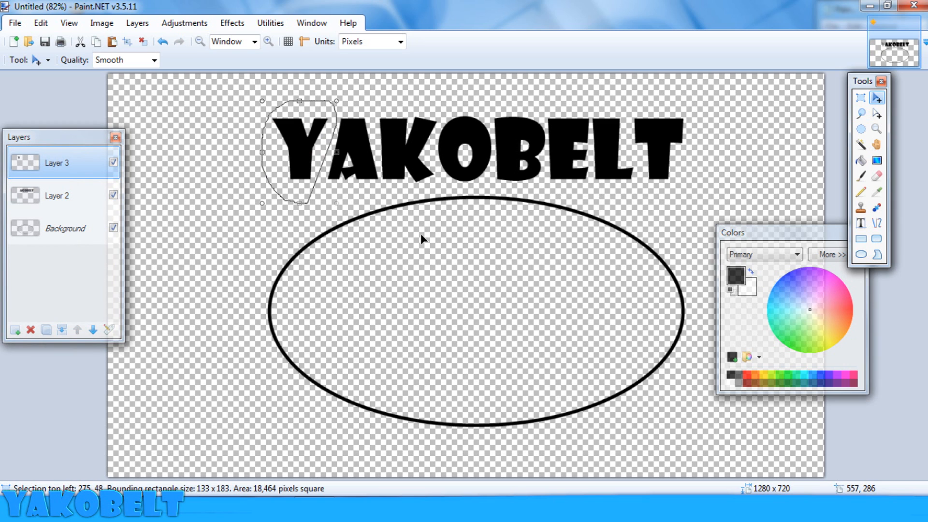
mouse_move(329, 125)
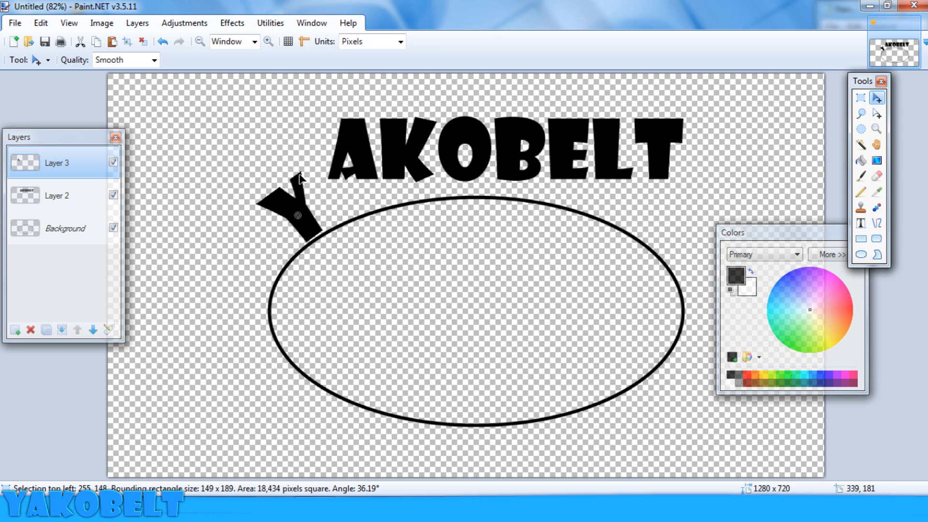
Step: Cut out the letter A onto its own new layer to place it along the ellipse
click(57, 195)
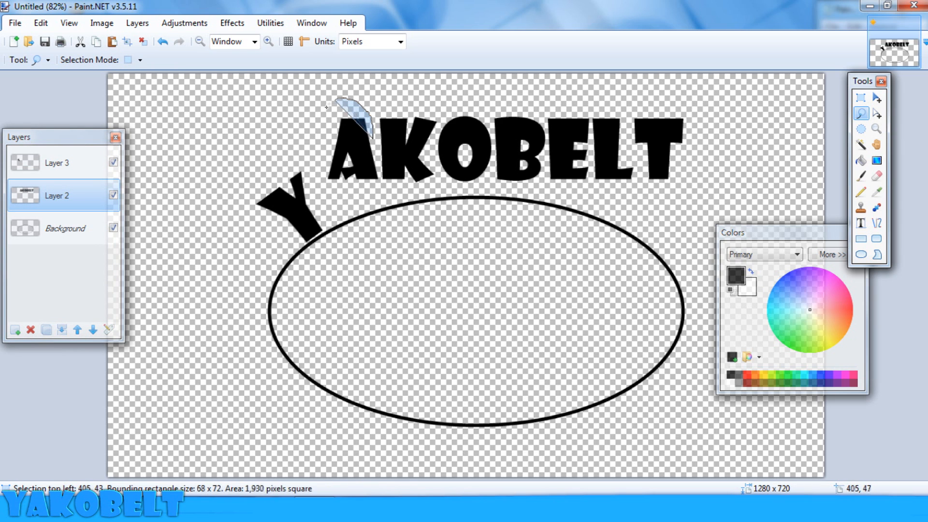
drag(325, 103, 388, 192)
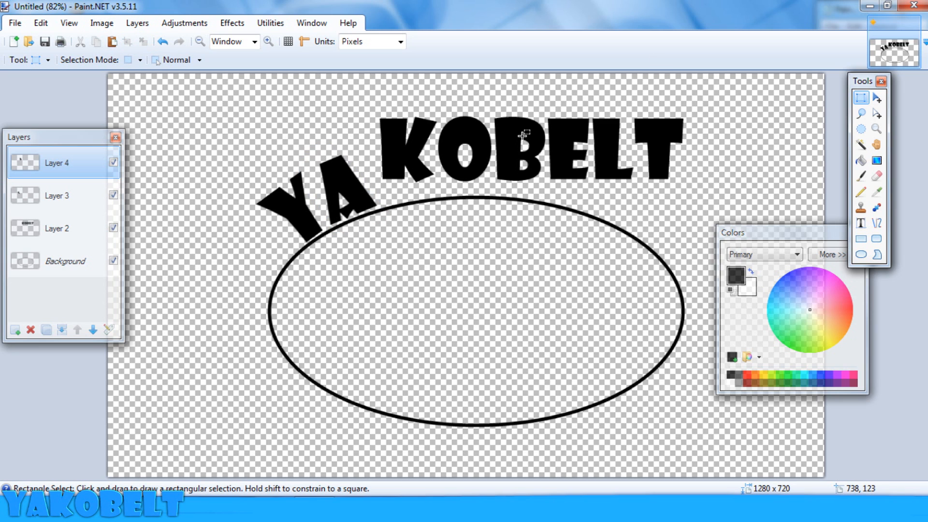
mouse_move(523, 133)
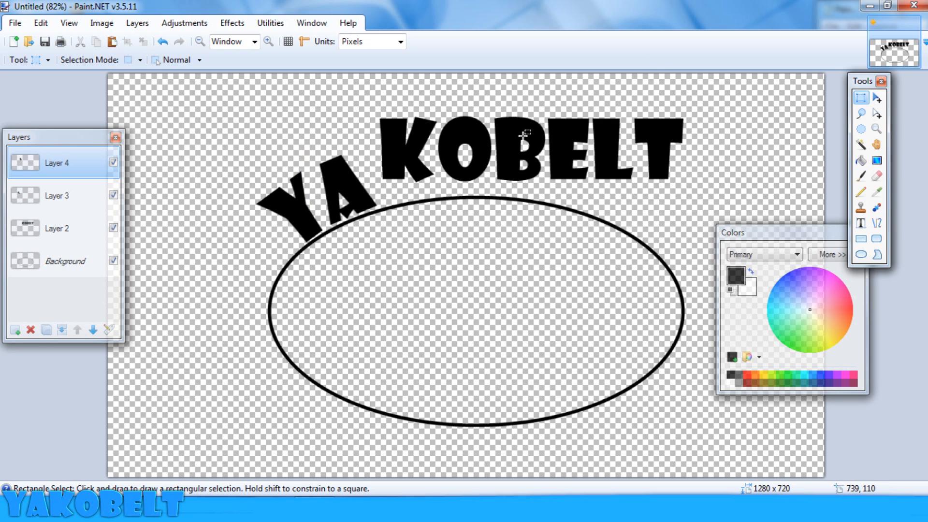
mouse_move(521, 133)
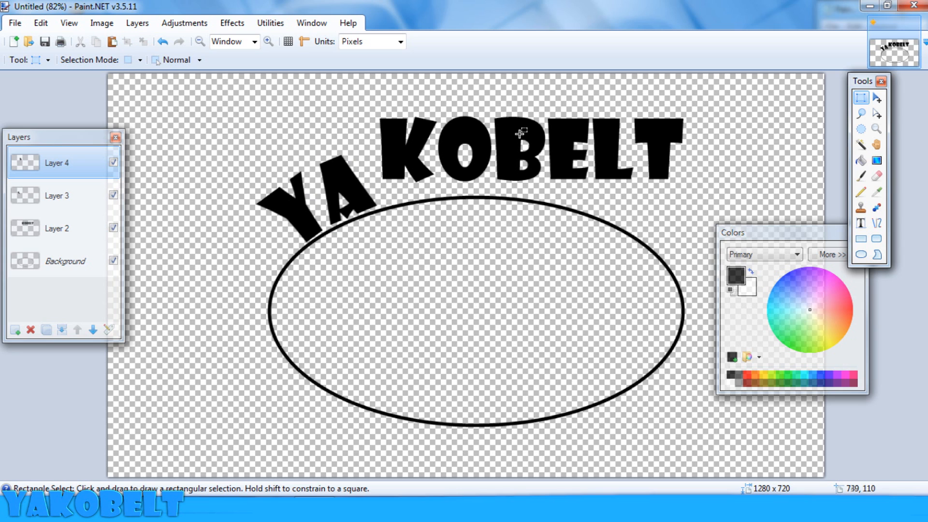
click(57, 229)
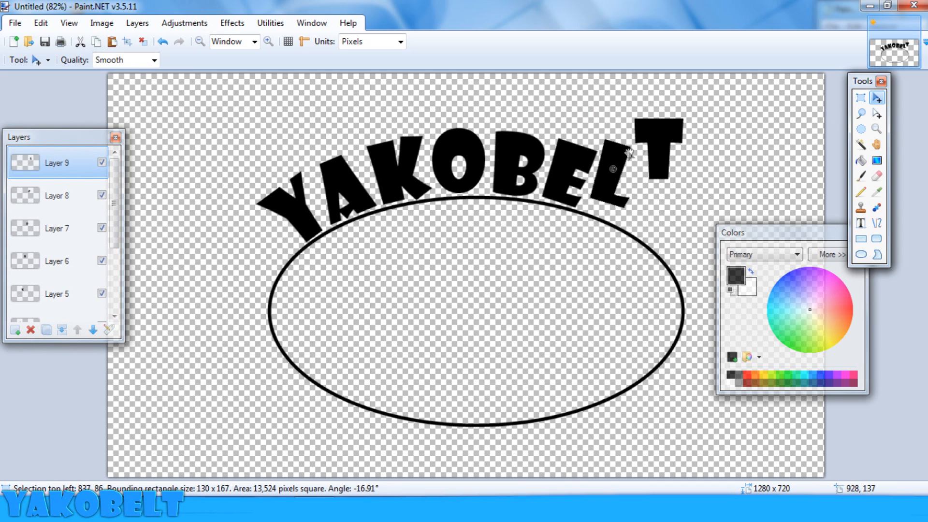
Step: Place the T, remove the ellipse layer and flatten the arched letters into one layer
click(860, 96)
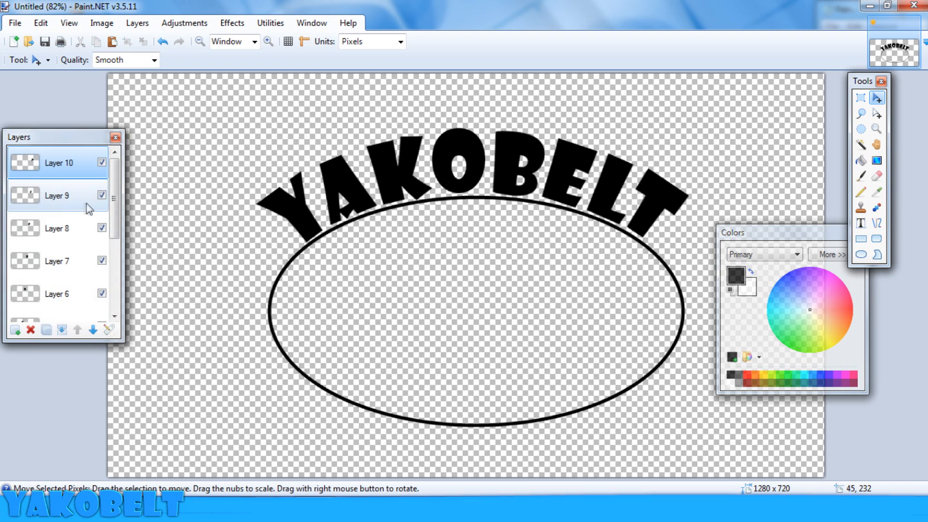
scroll(down, 3)
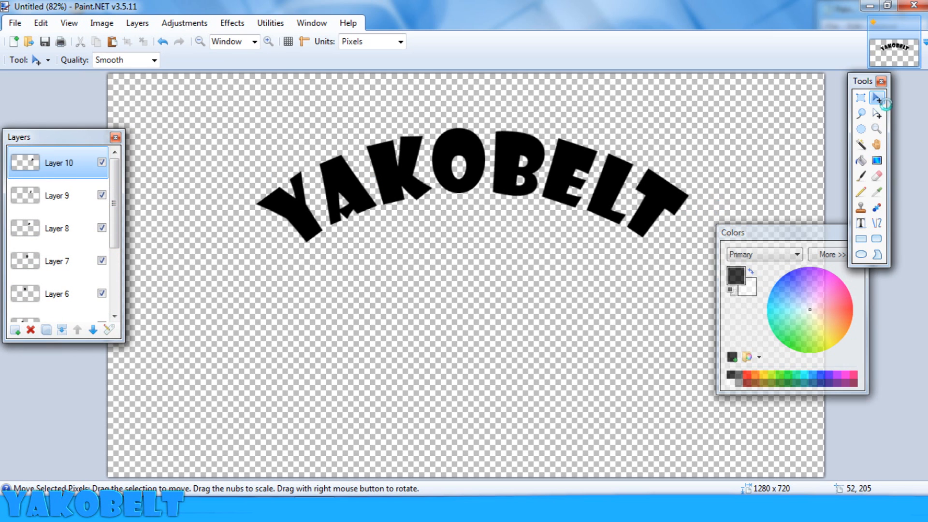
click(102, 22)
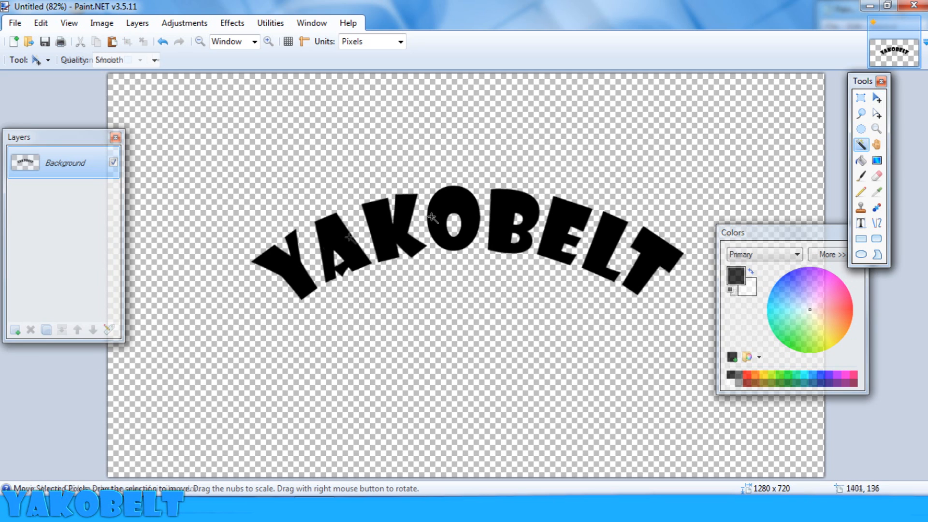
Step: Fill the selected letters with a linear blue-to-white gradient from left to right
click(290, 267)
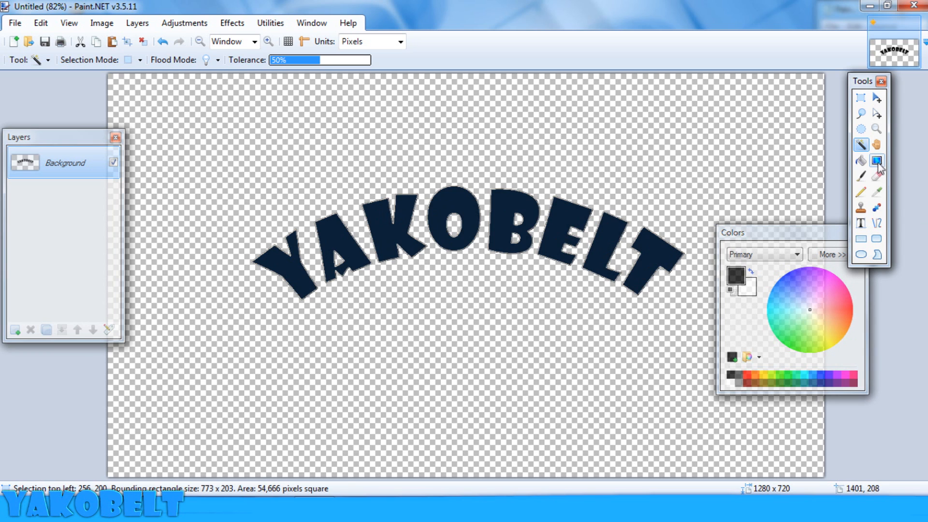
click(877, 161)
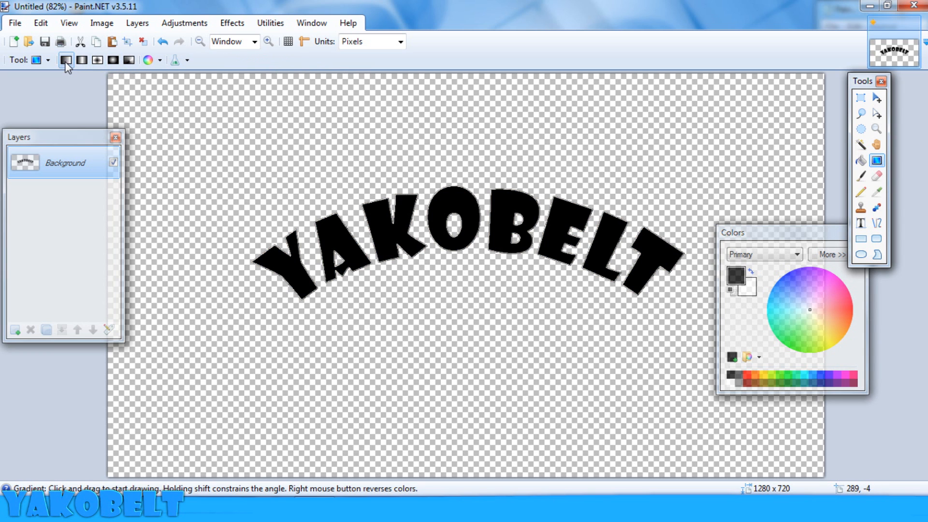
click(775, 302)
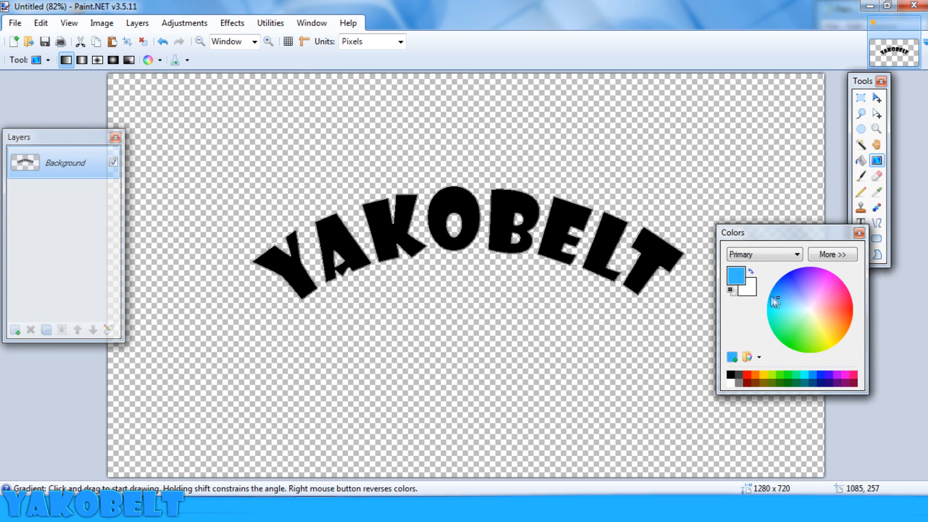
click(764, 254)
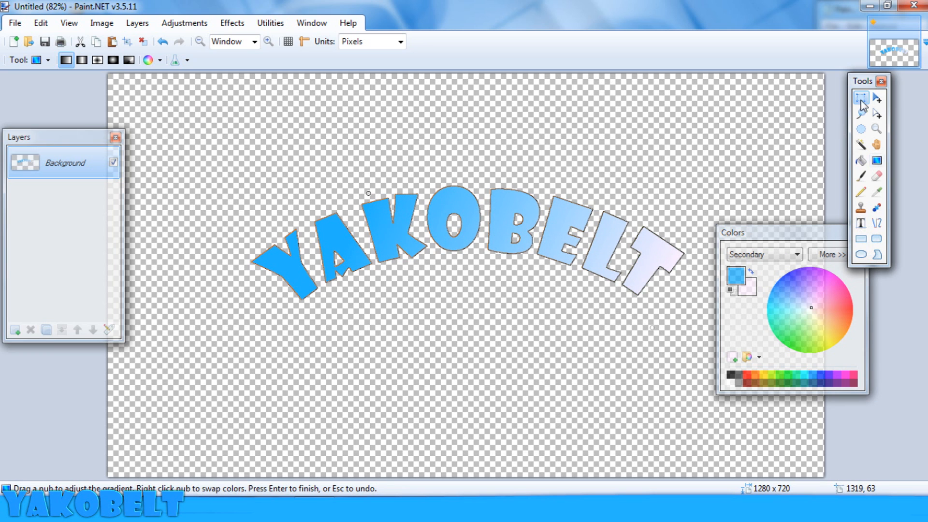
click(861, 97)
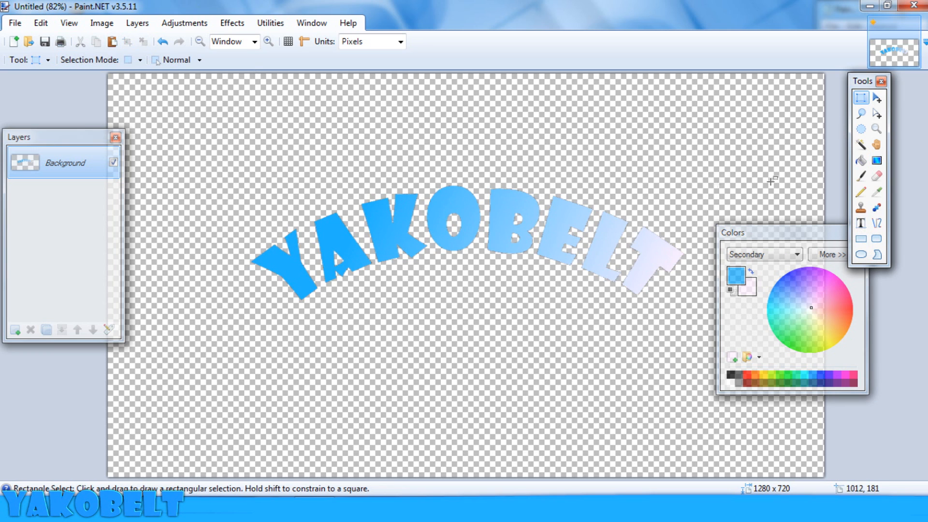
mouse_move(616, 205)
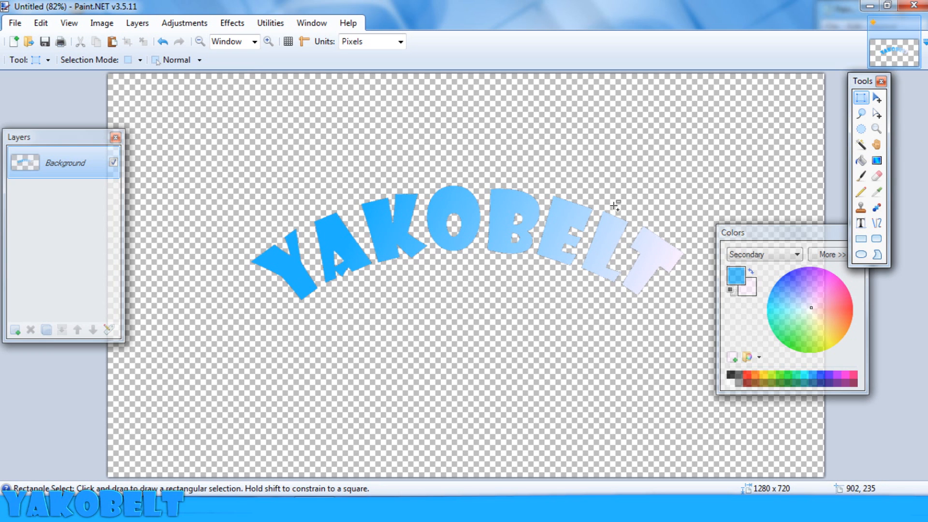
Step: Duplicate the lettering, turn the copy black via Hue/Saturation and offset it beneath as a shadow
click(16, 329)
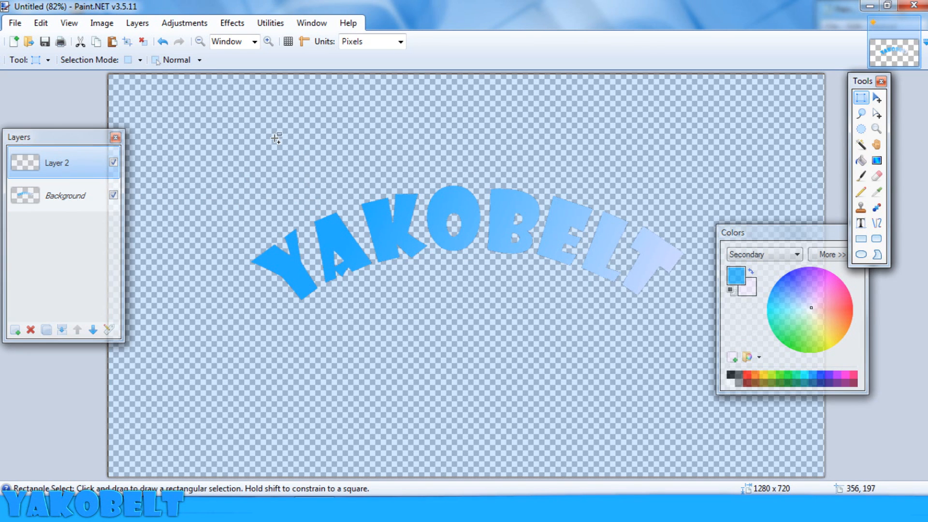
click(184, 22)
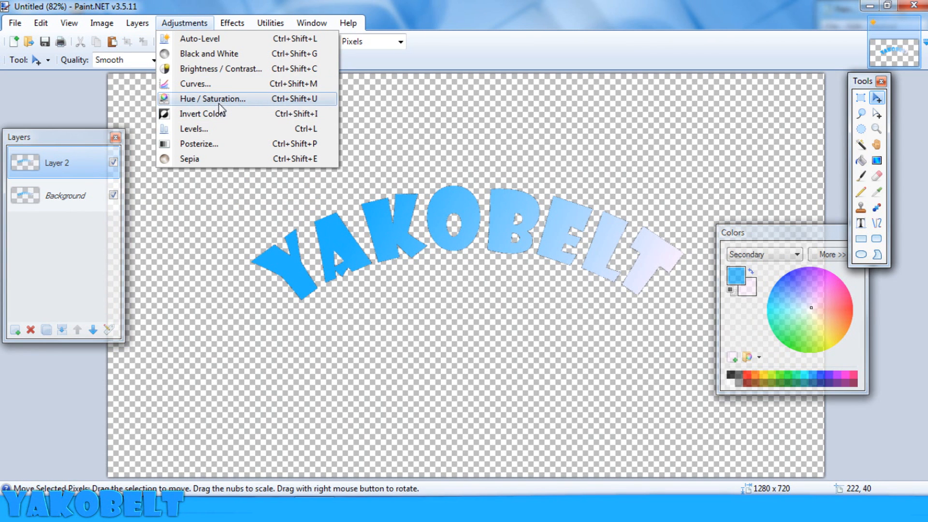
click(212, 98)
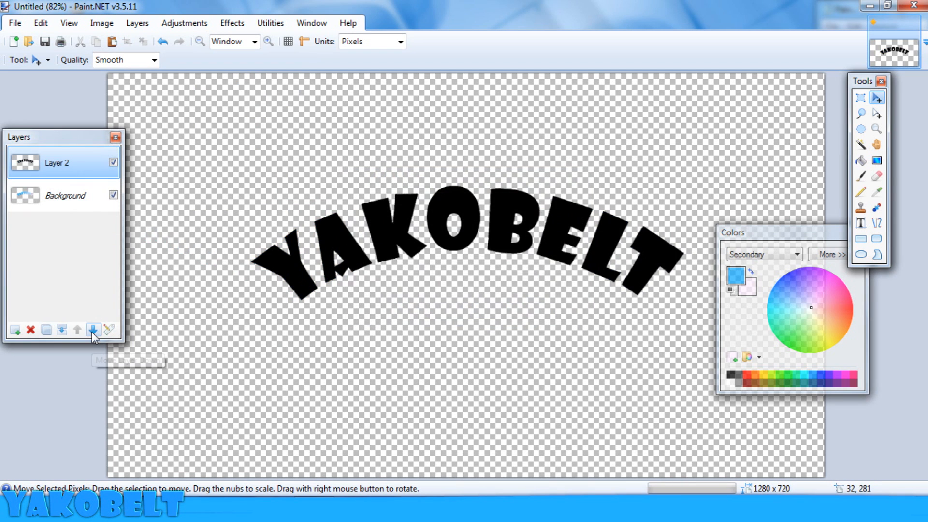
click(92, 330)
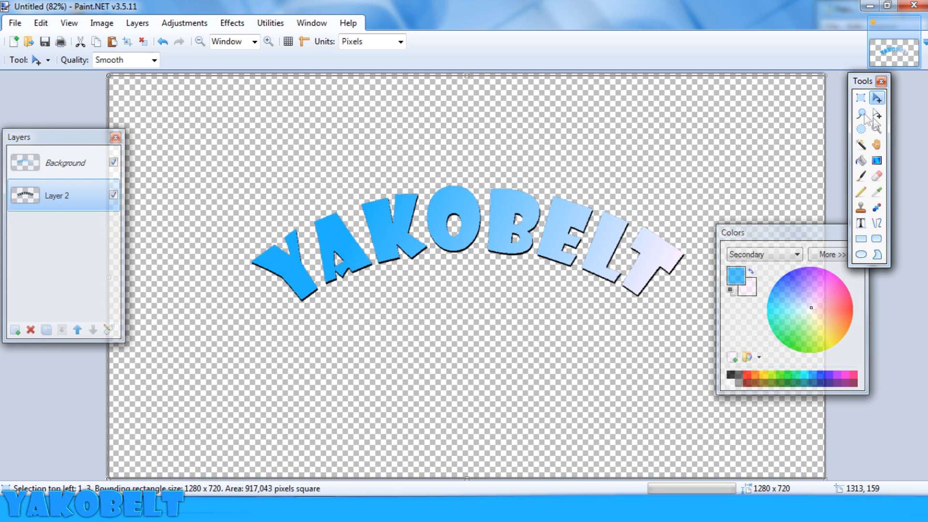
click(860, 98)
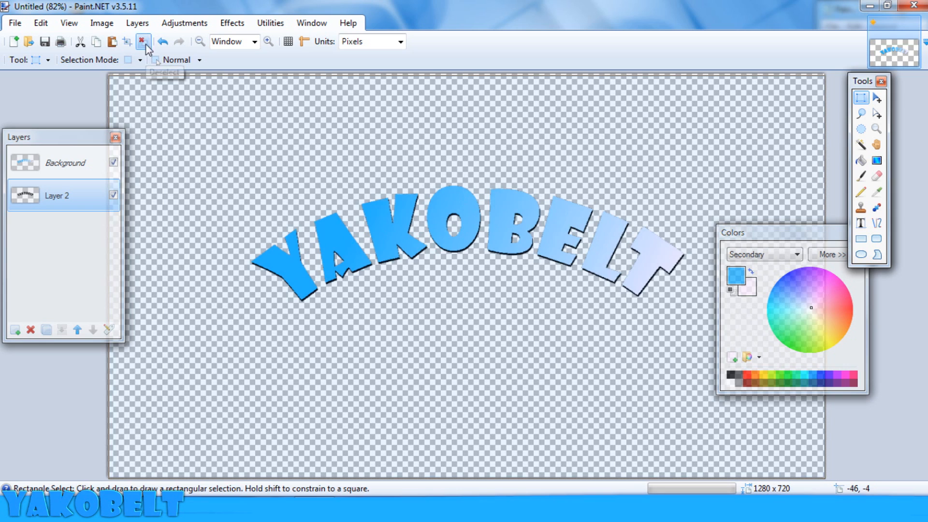
Step: Deselect and clear the lettering, leaving a single empty transparent Background layer
click(31, 329)
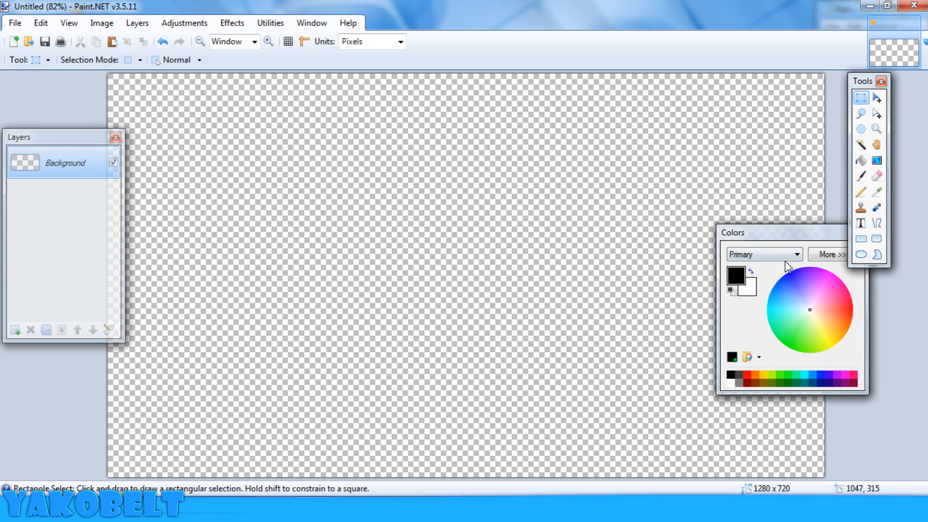
mouse_move(349, 249)
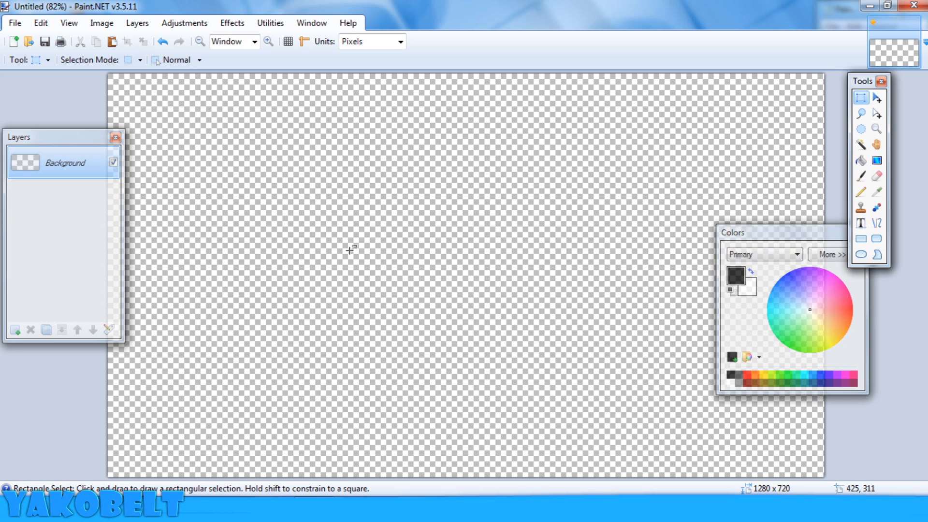
mouse_move(357, 252)
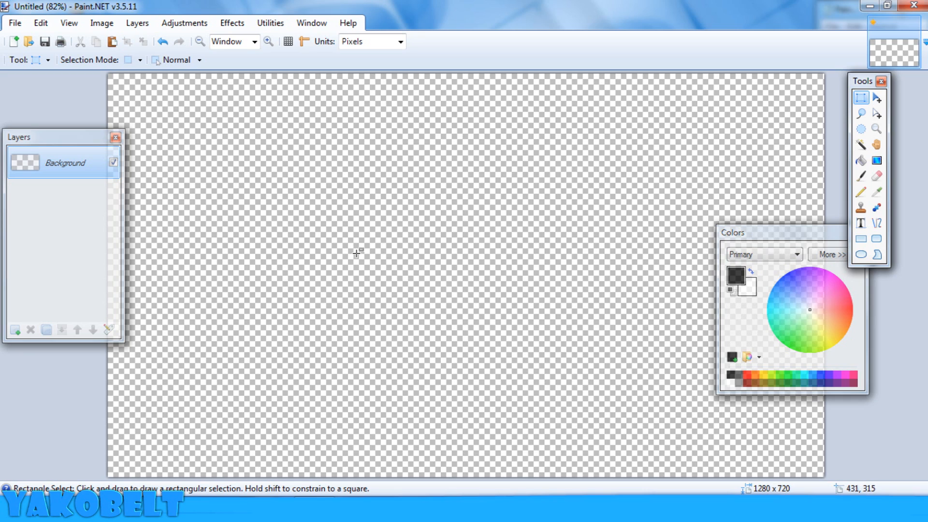